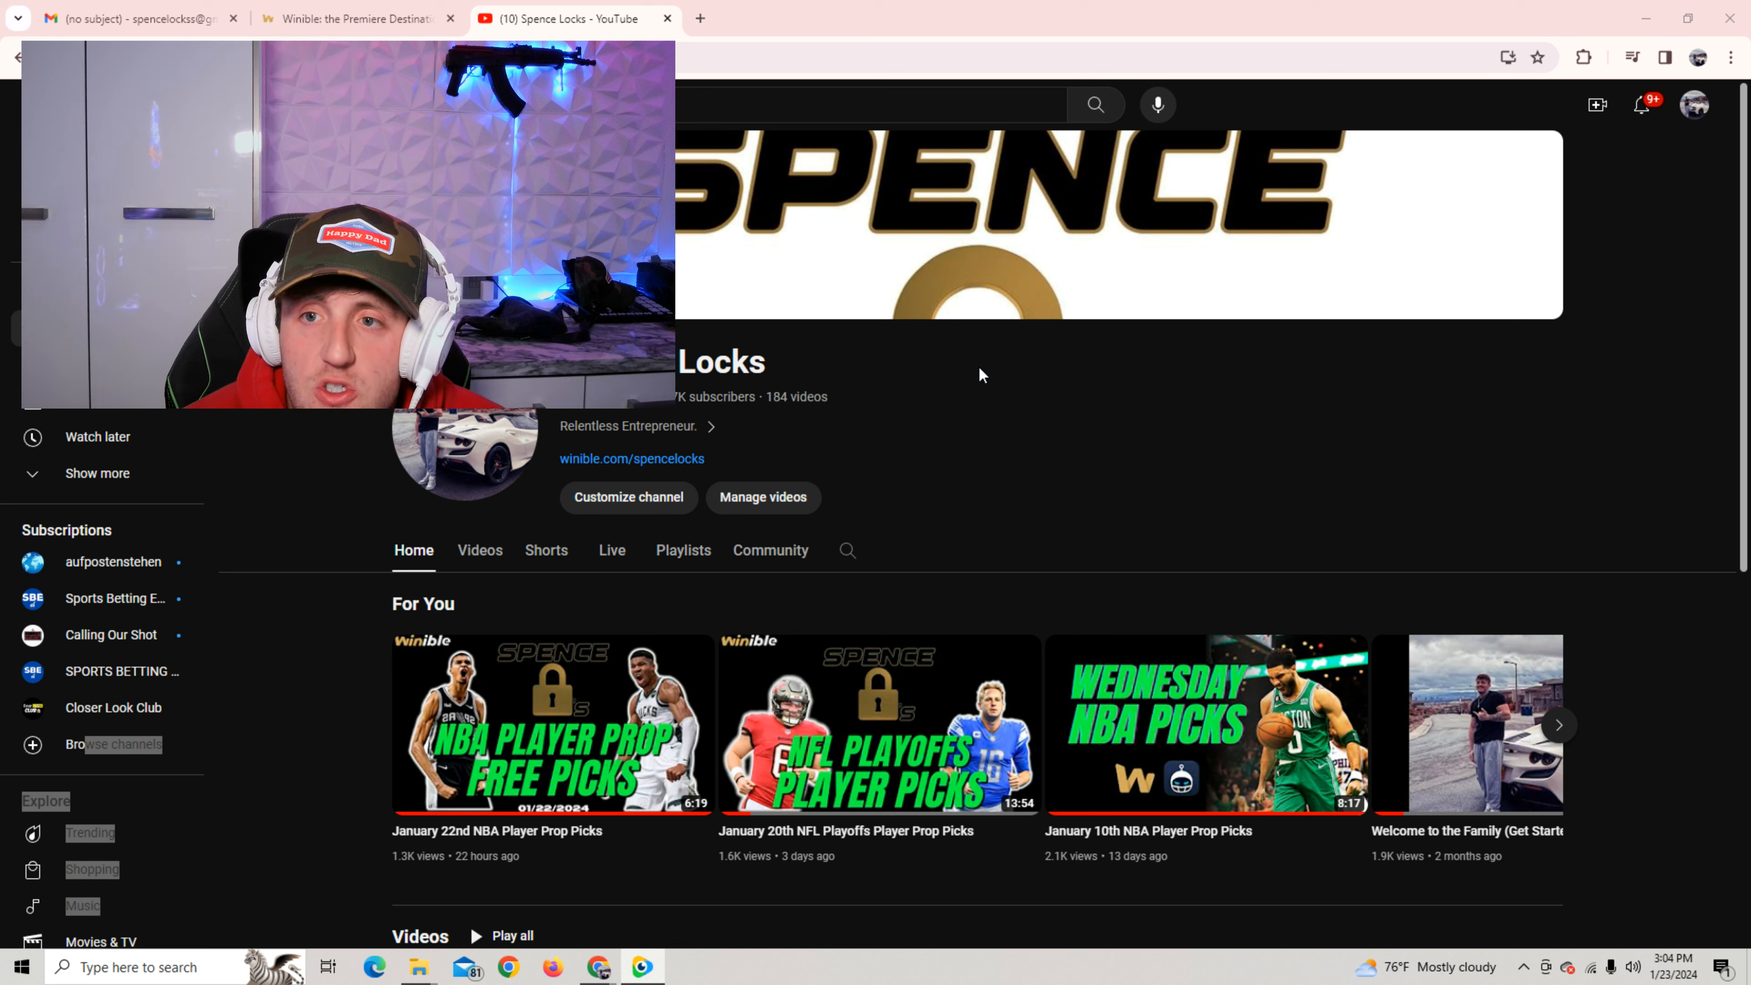
{"action": "mouse_move", "coordinate": [758, 423]}
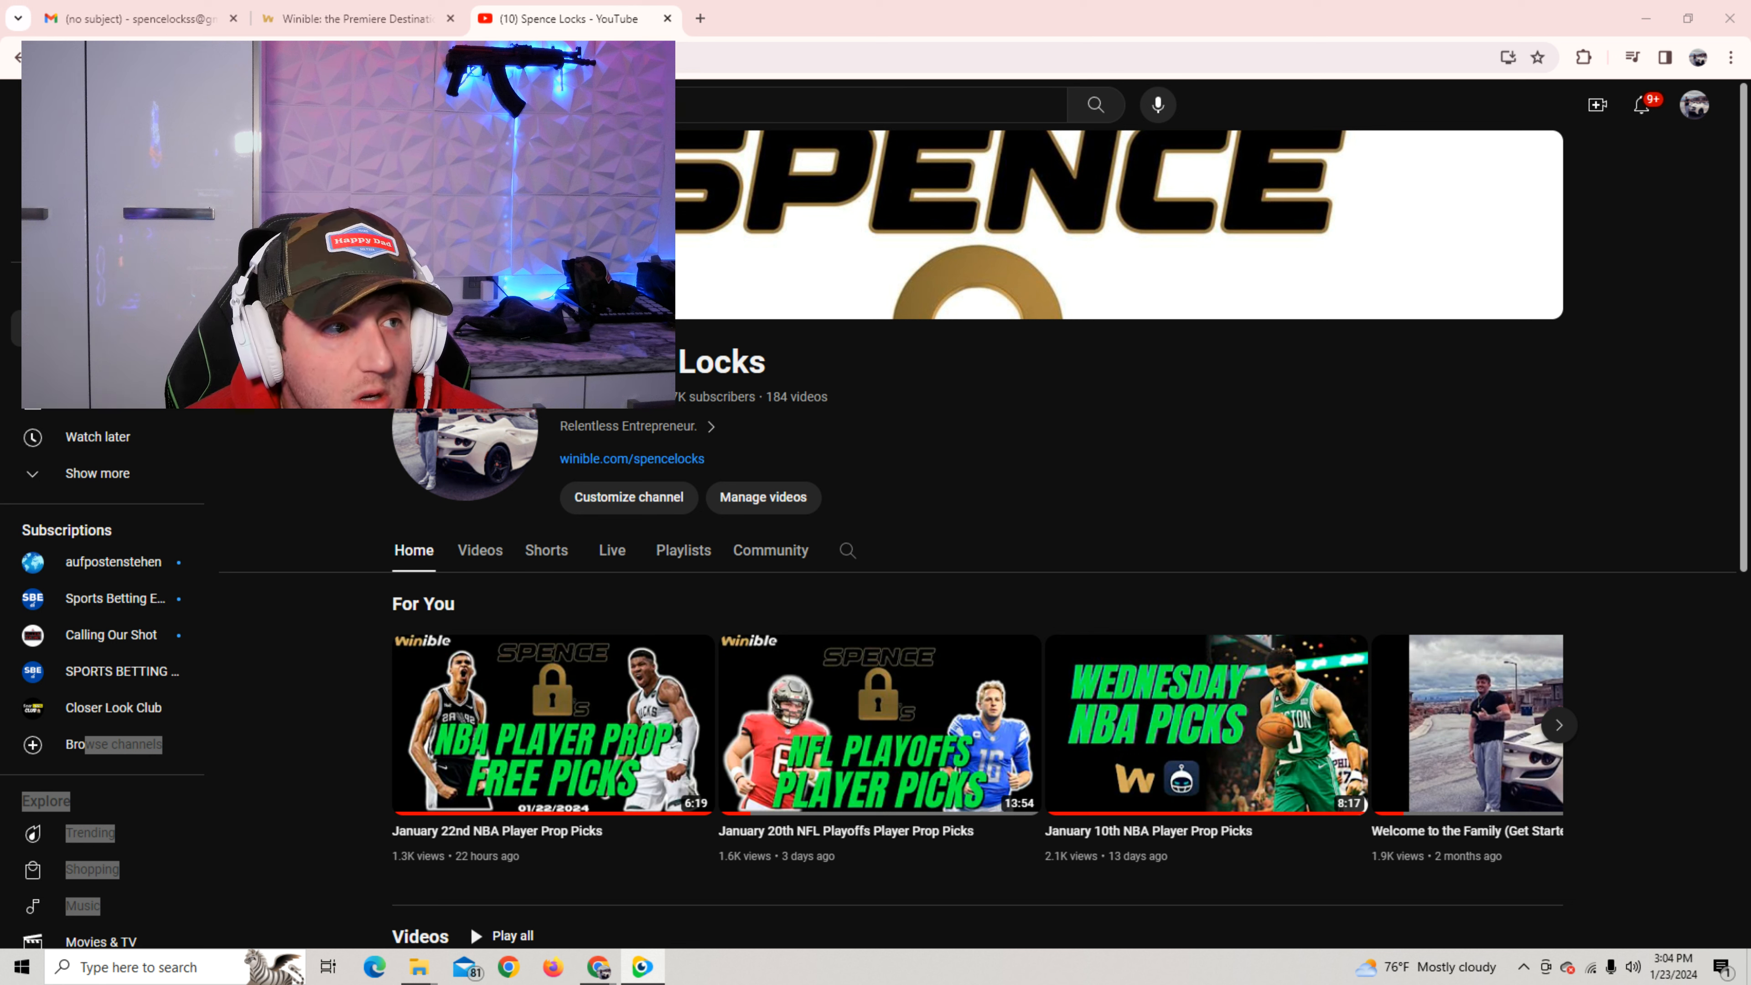
Show the Winible Plans page with the $50 VIP Plan, then switch to the Gmail pick-slip email
{"action": "left_click", "coordinate": [355, 18]}
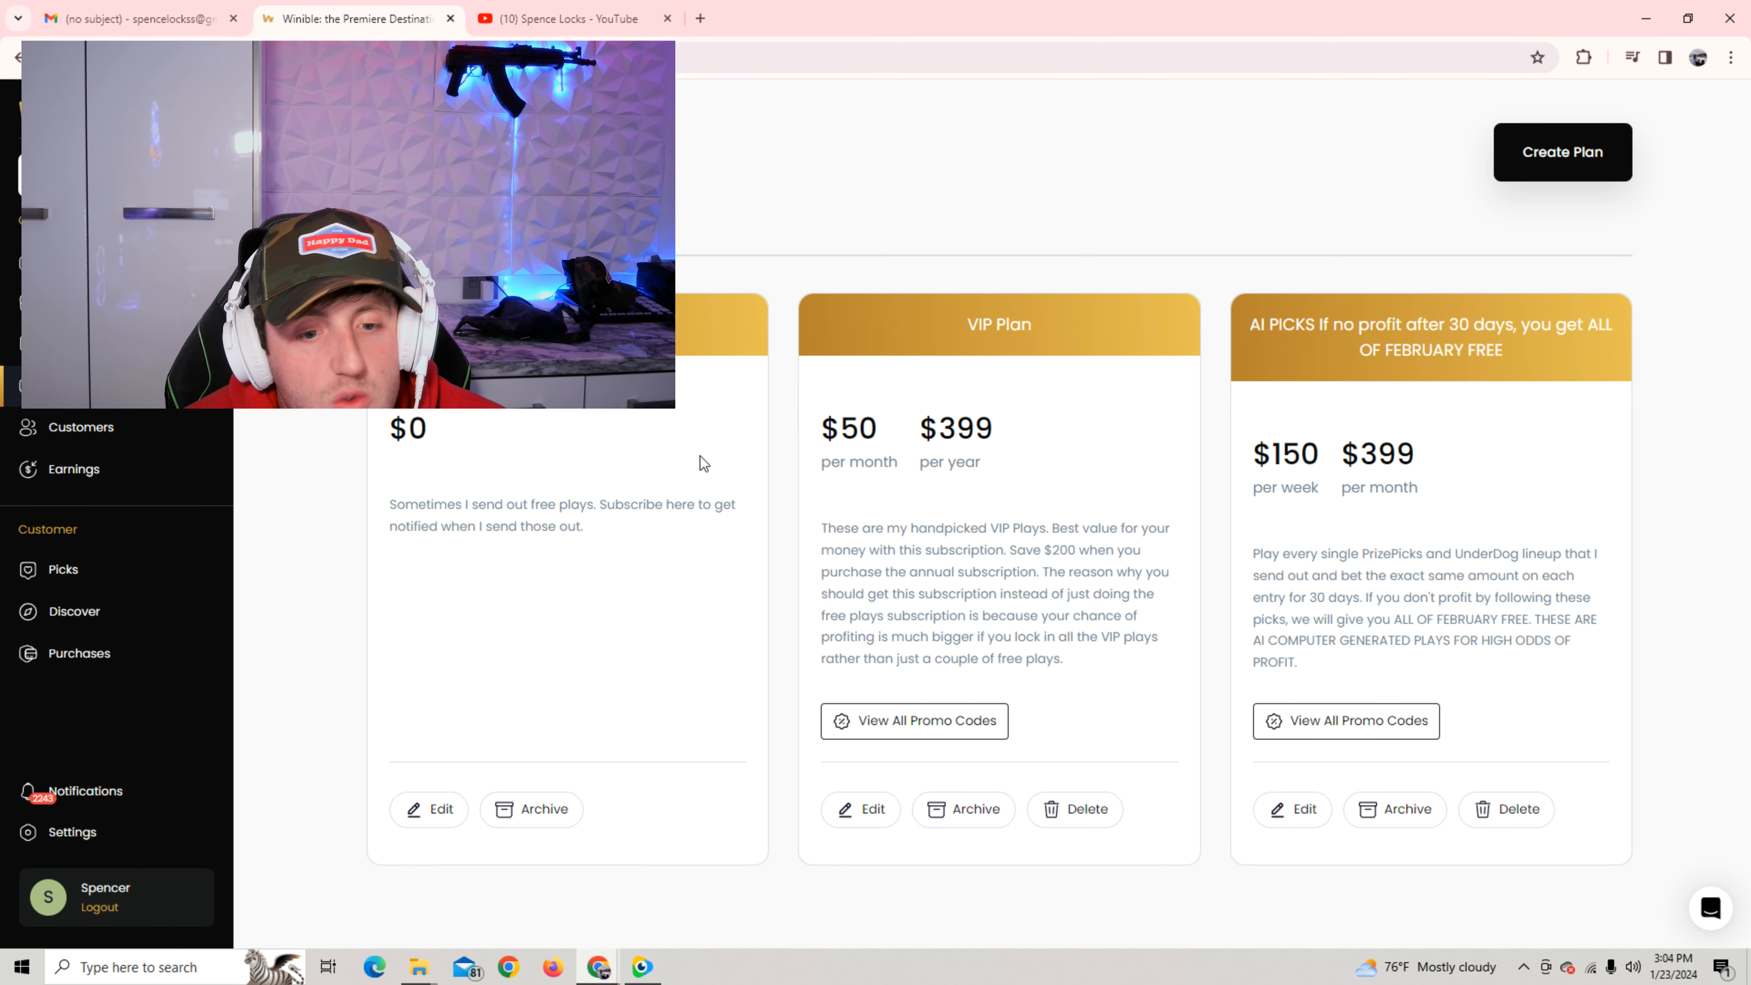
{"action": "mouse_move", "coordinate": [797, 437]}
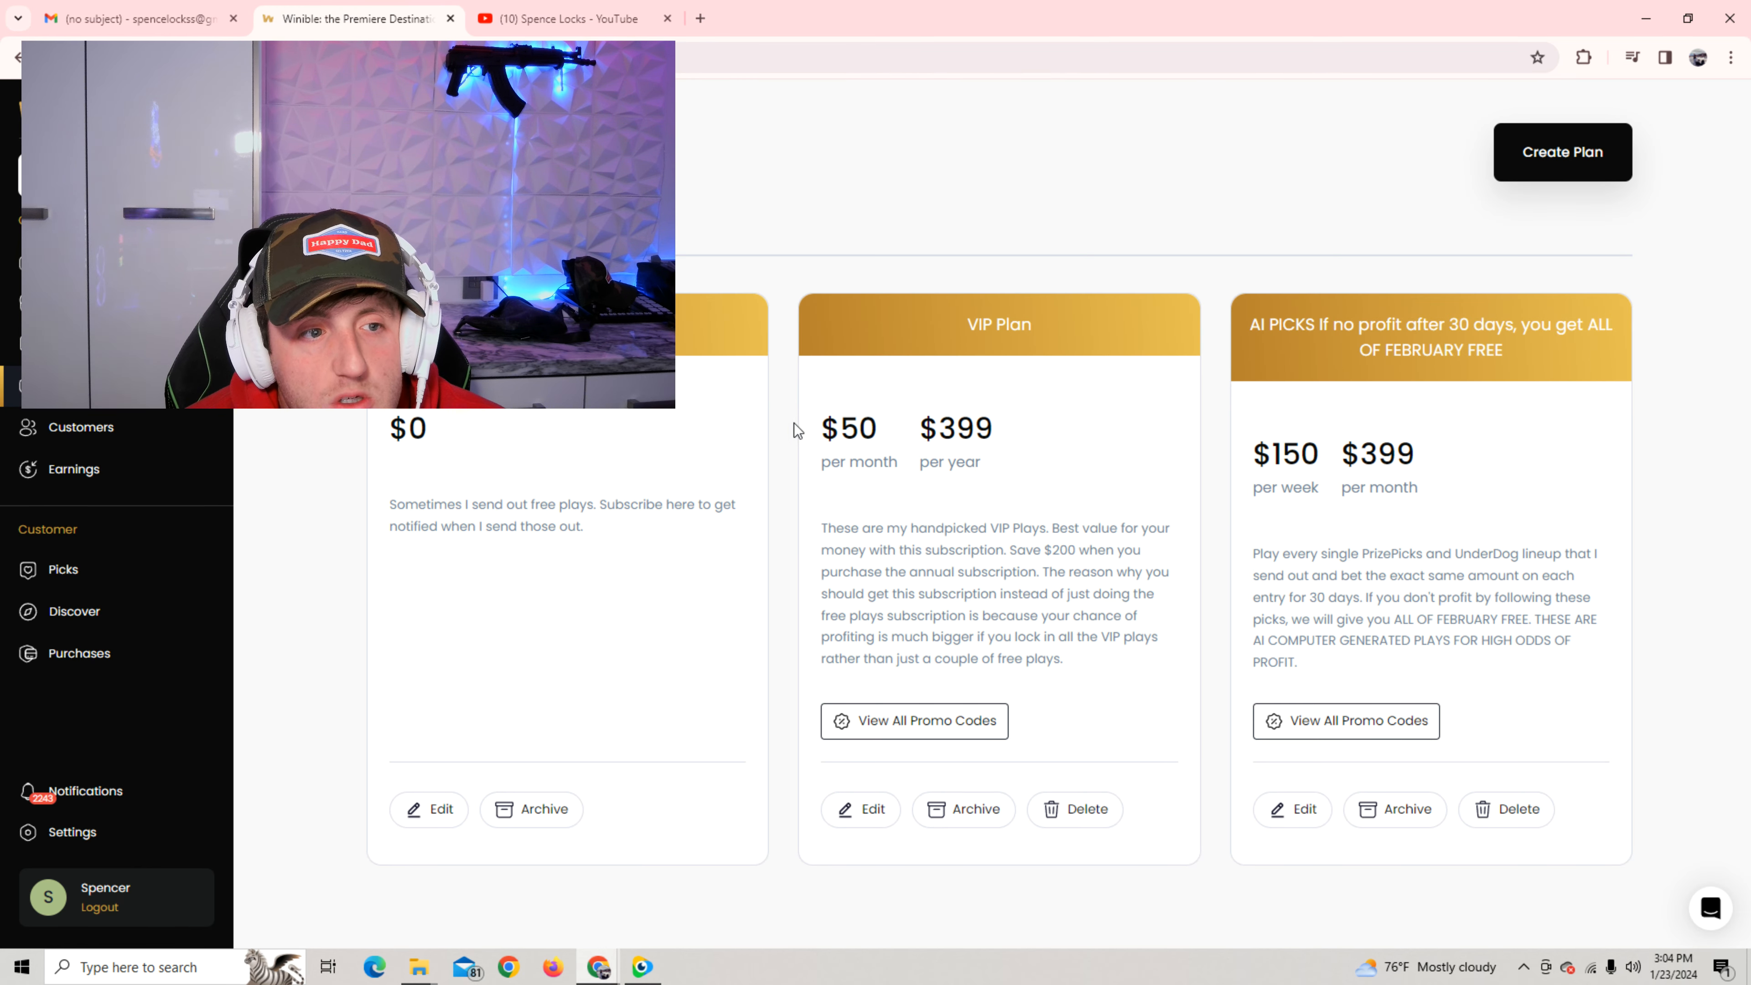
{"action": "mouse_move", "coordinate": [935, 480]}
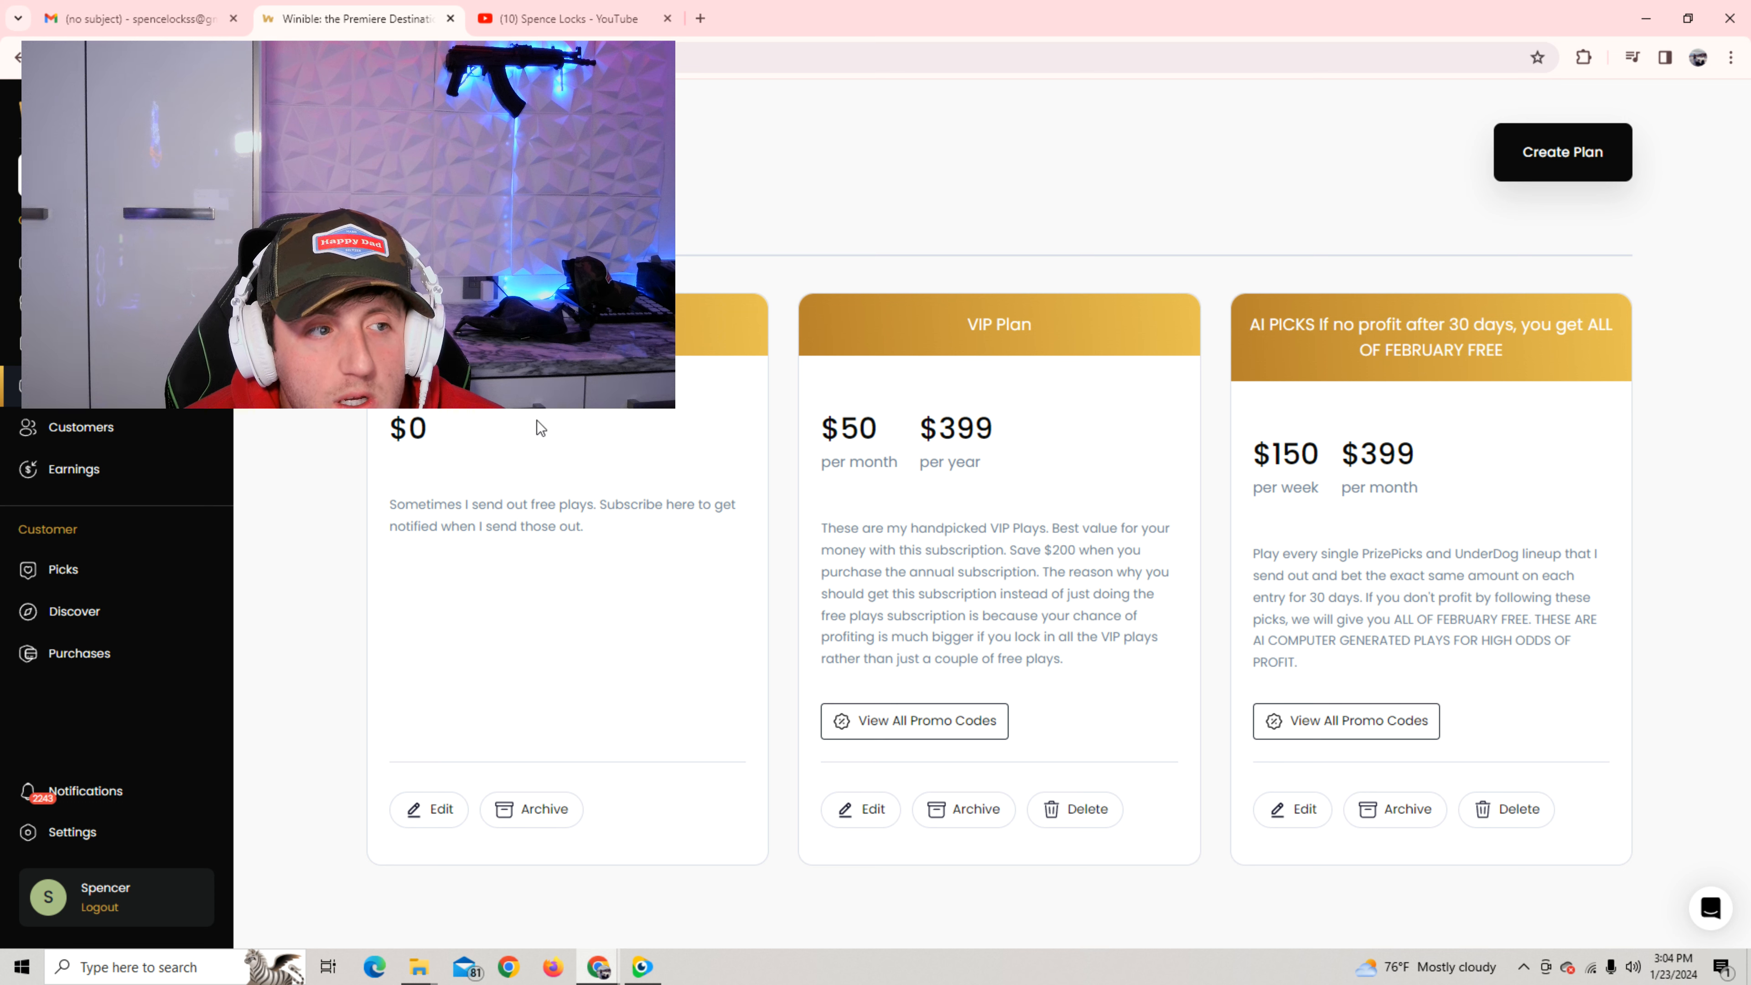
{"action": "mouse_move", "coordinate": [882, 363]}
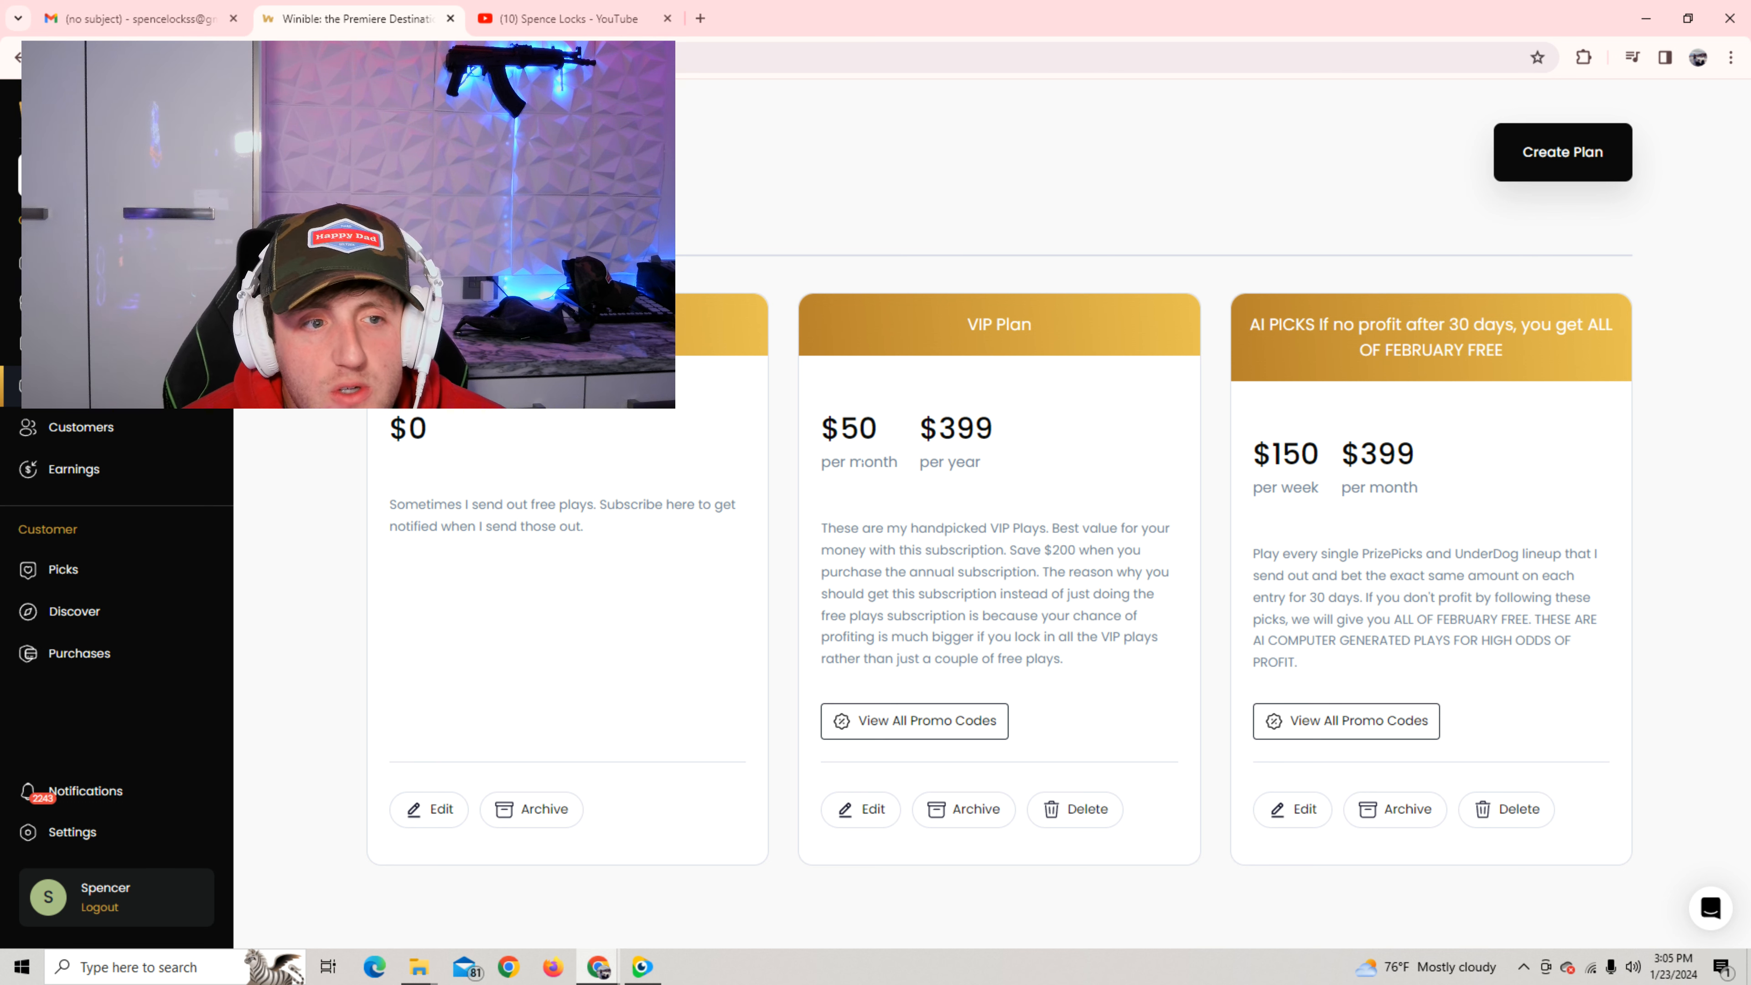
{"action": "mouse_move", "coordinate": [927, 506]}
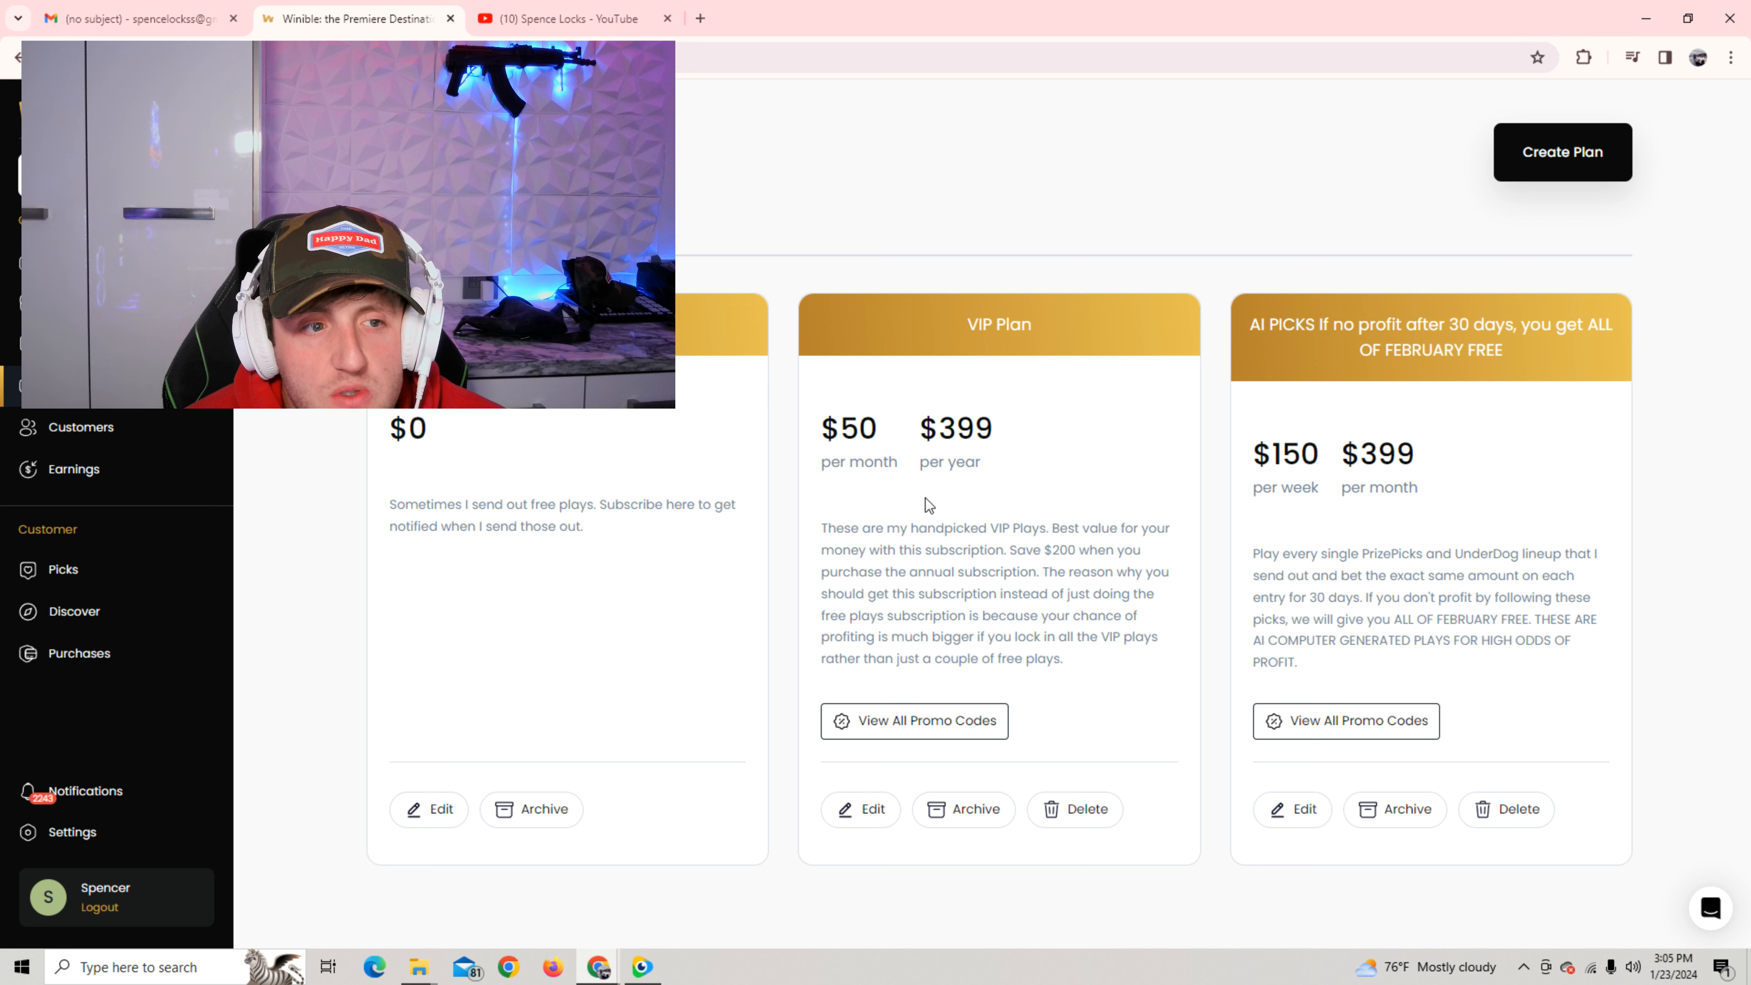
{"action": "mouse_move", "coordinate": [1098, 419]}
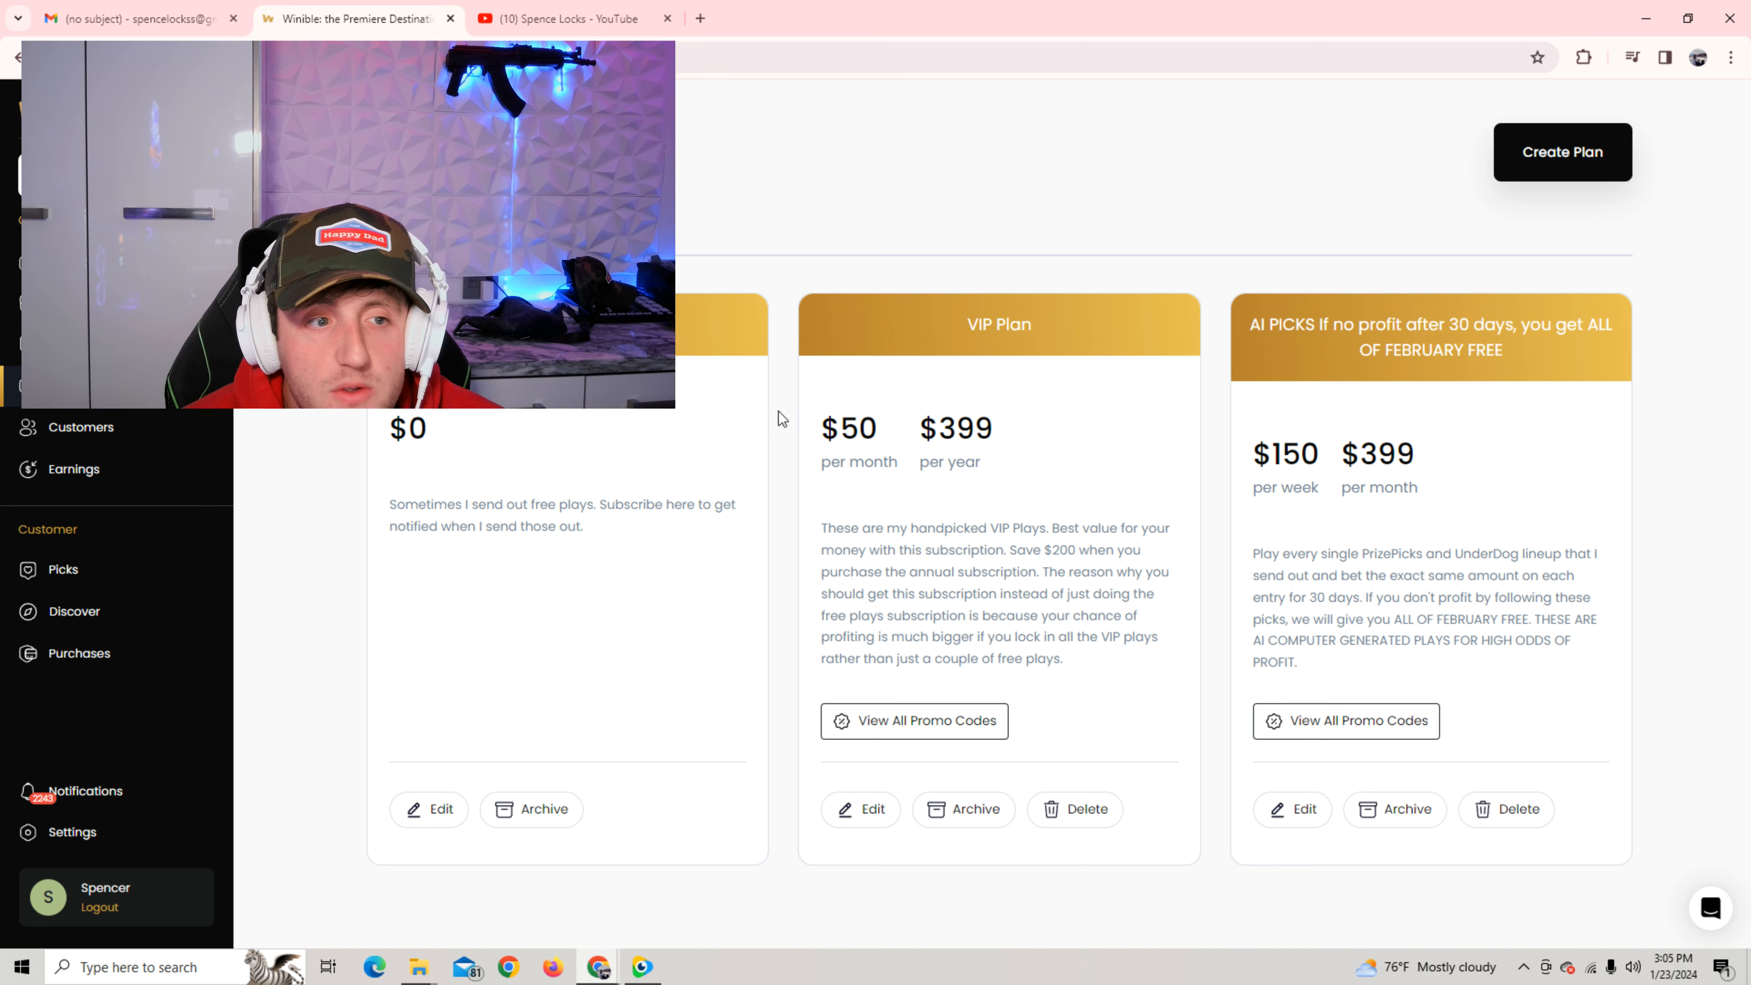
{"action": "mouse_move", "coordinate": [922, 459]}
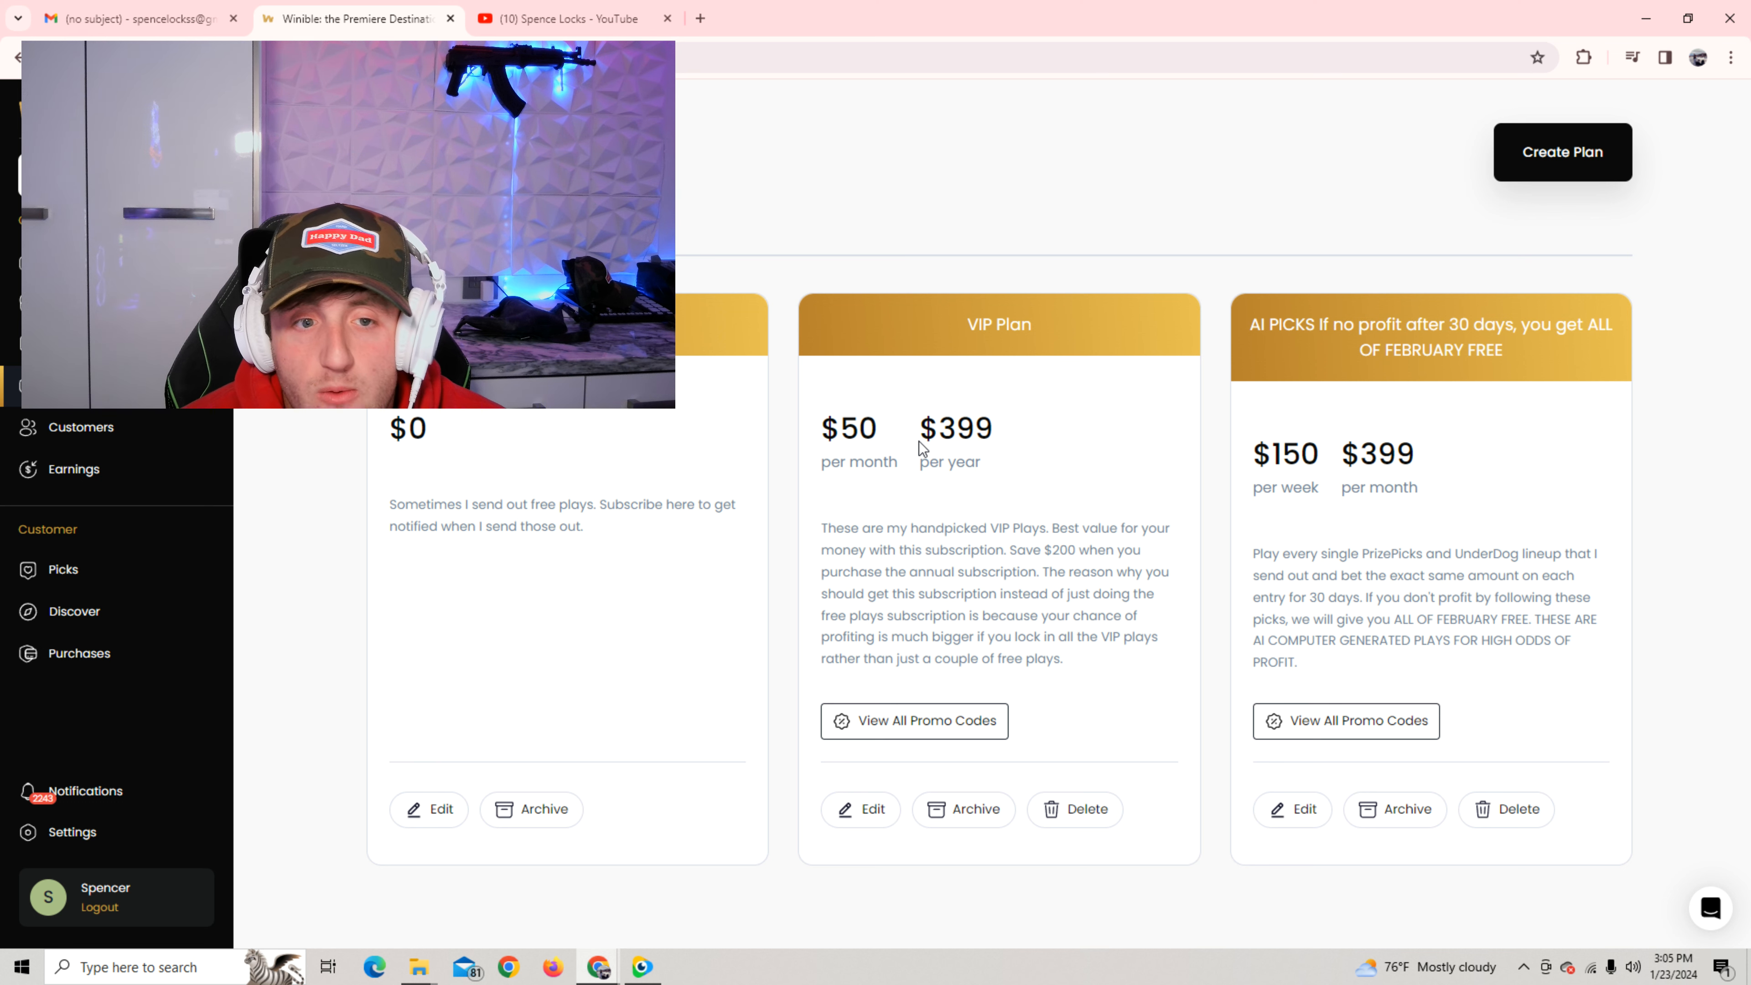
{"action": "mouse_move", "coordinate": [887, 437]}
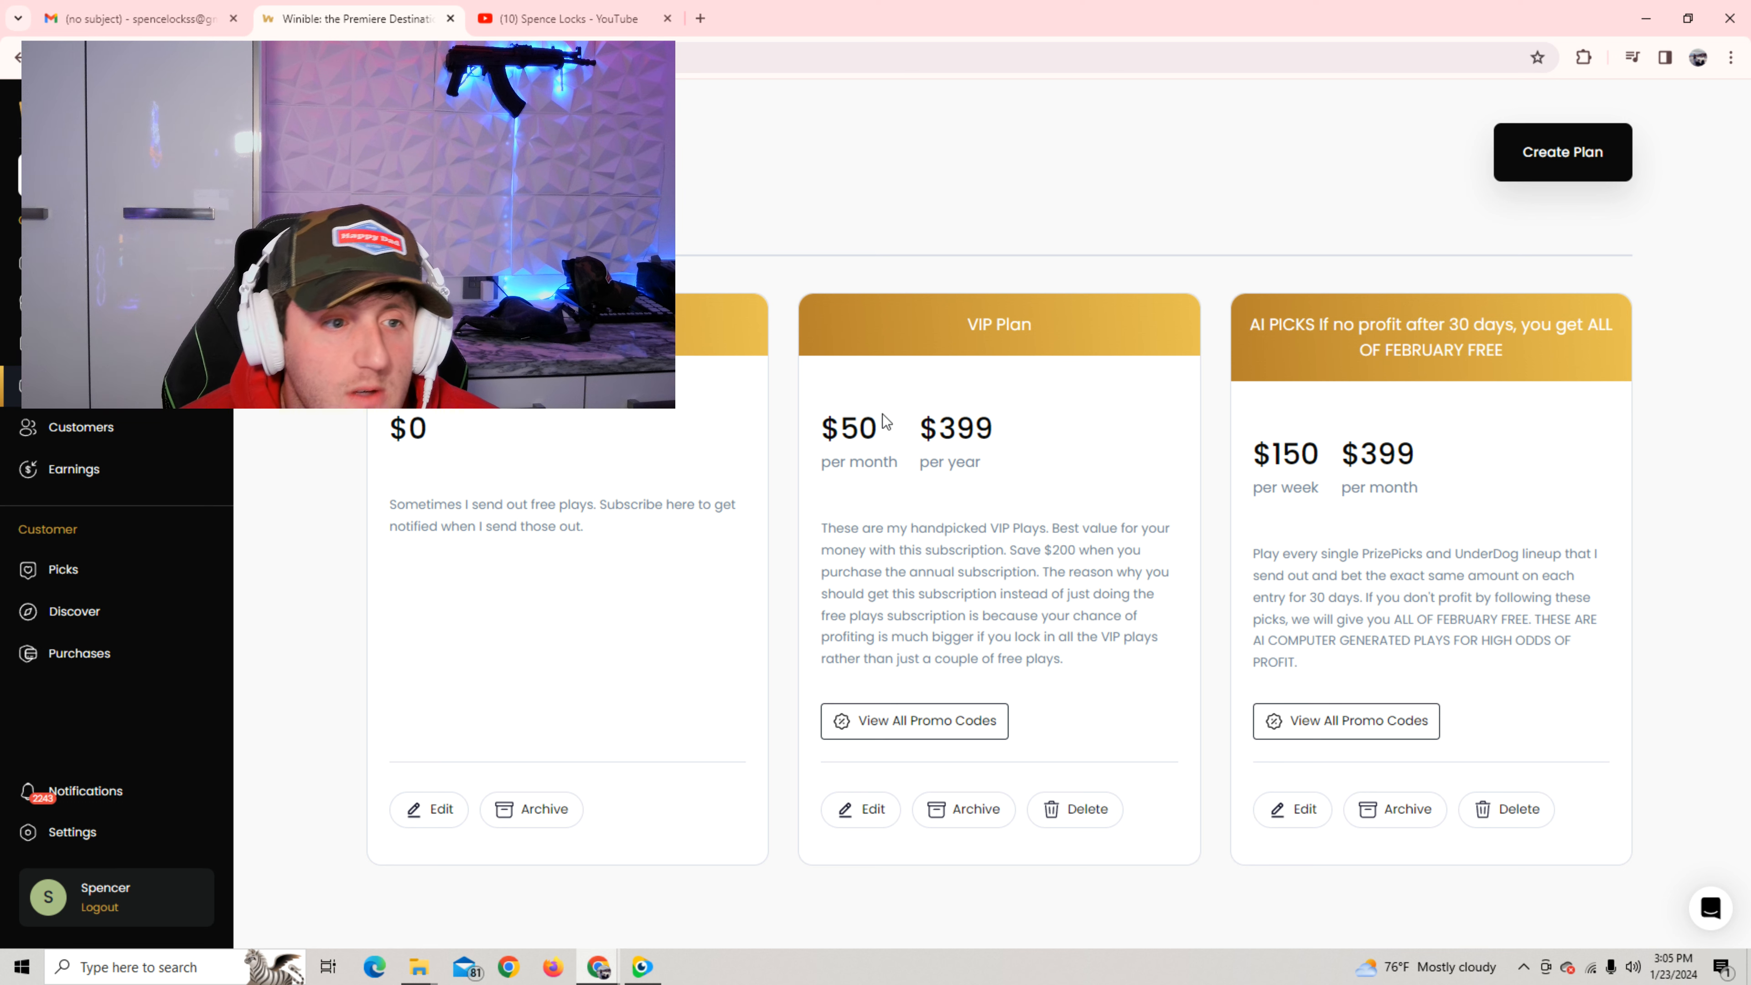
{"action": "mouse_move", "coordinate": [544, 418]}
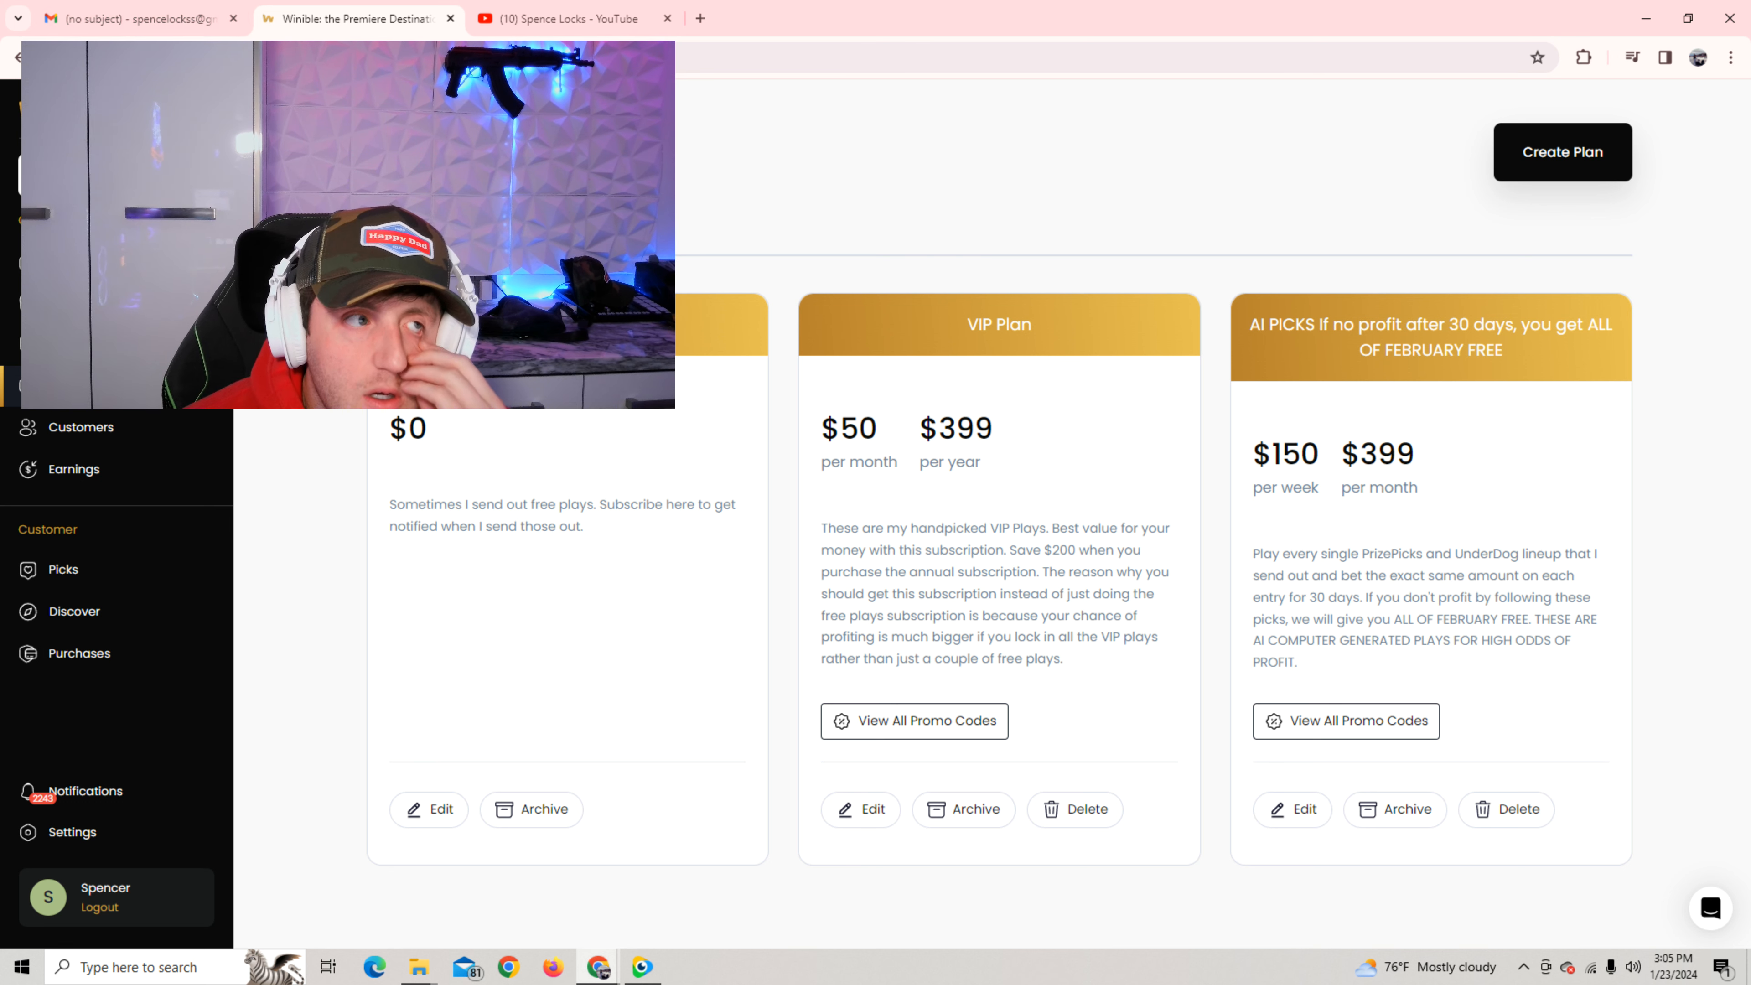
{"action": "left_click", "coordinate": [155, 20]}
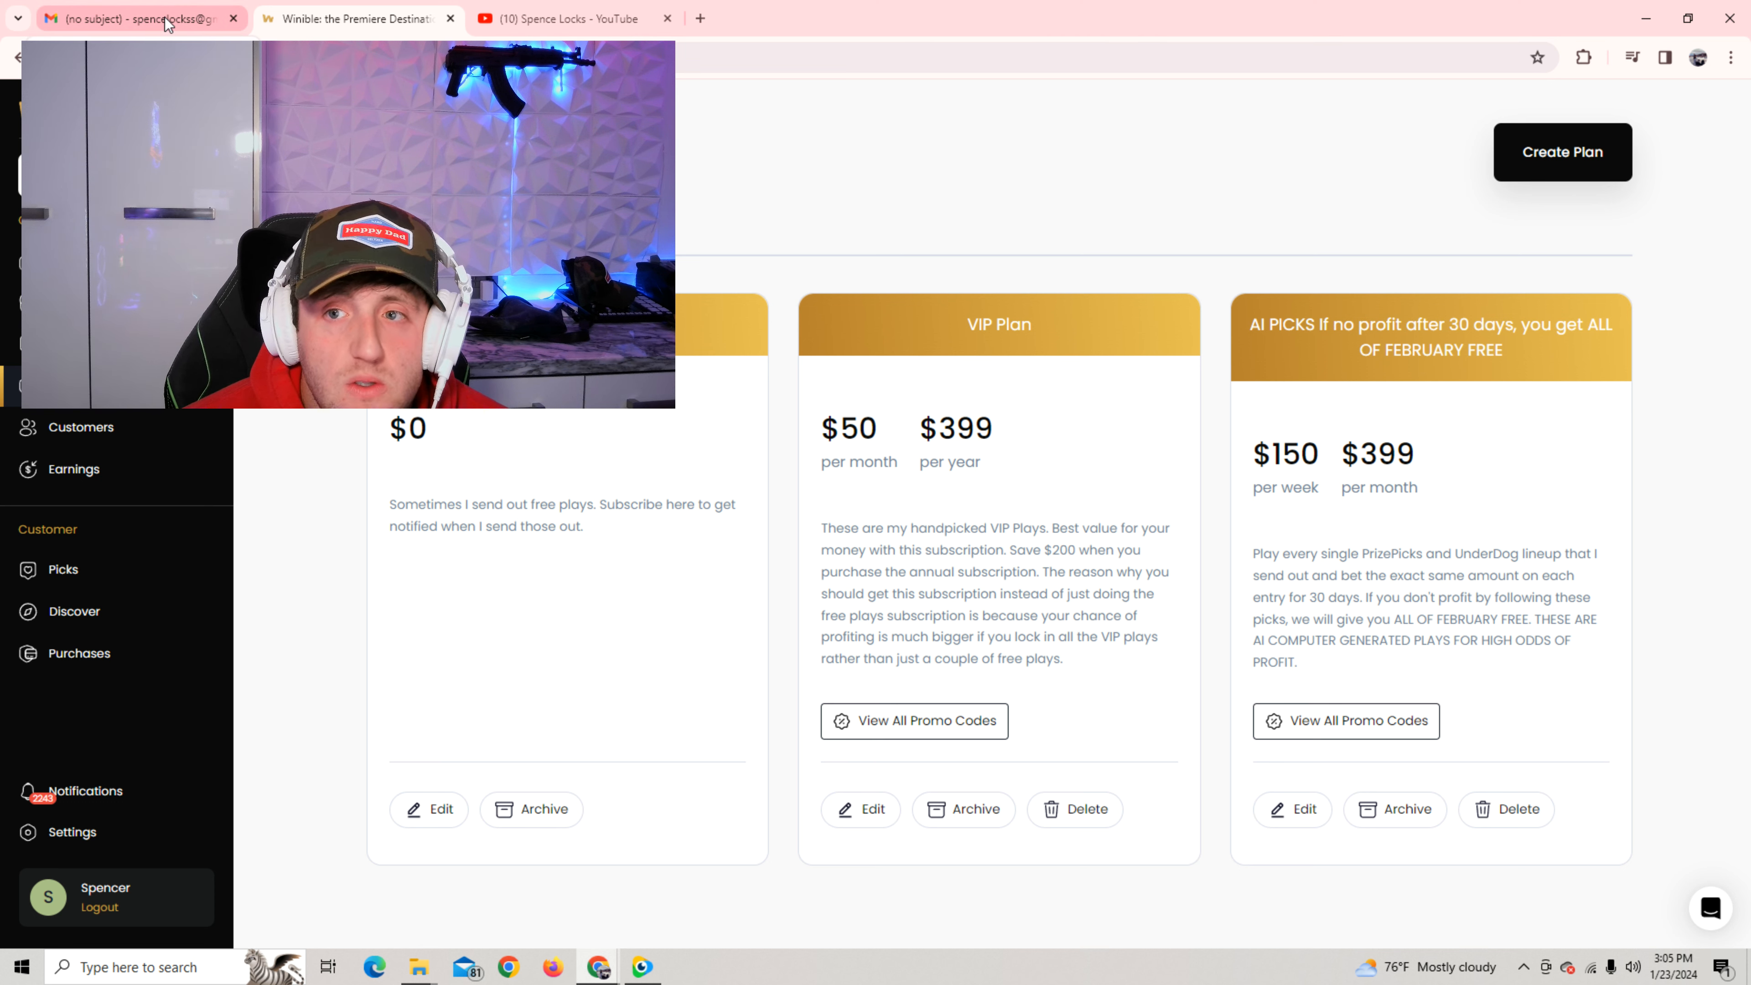
{"action": "left_click", "coordinate": [168, 20]}
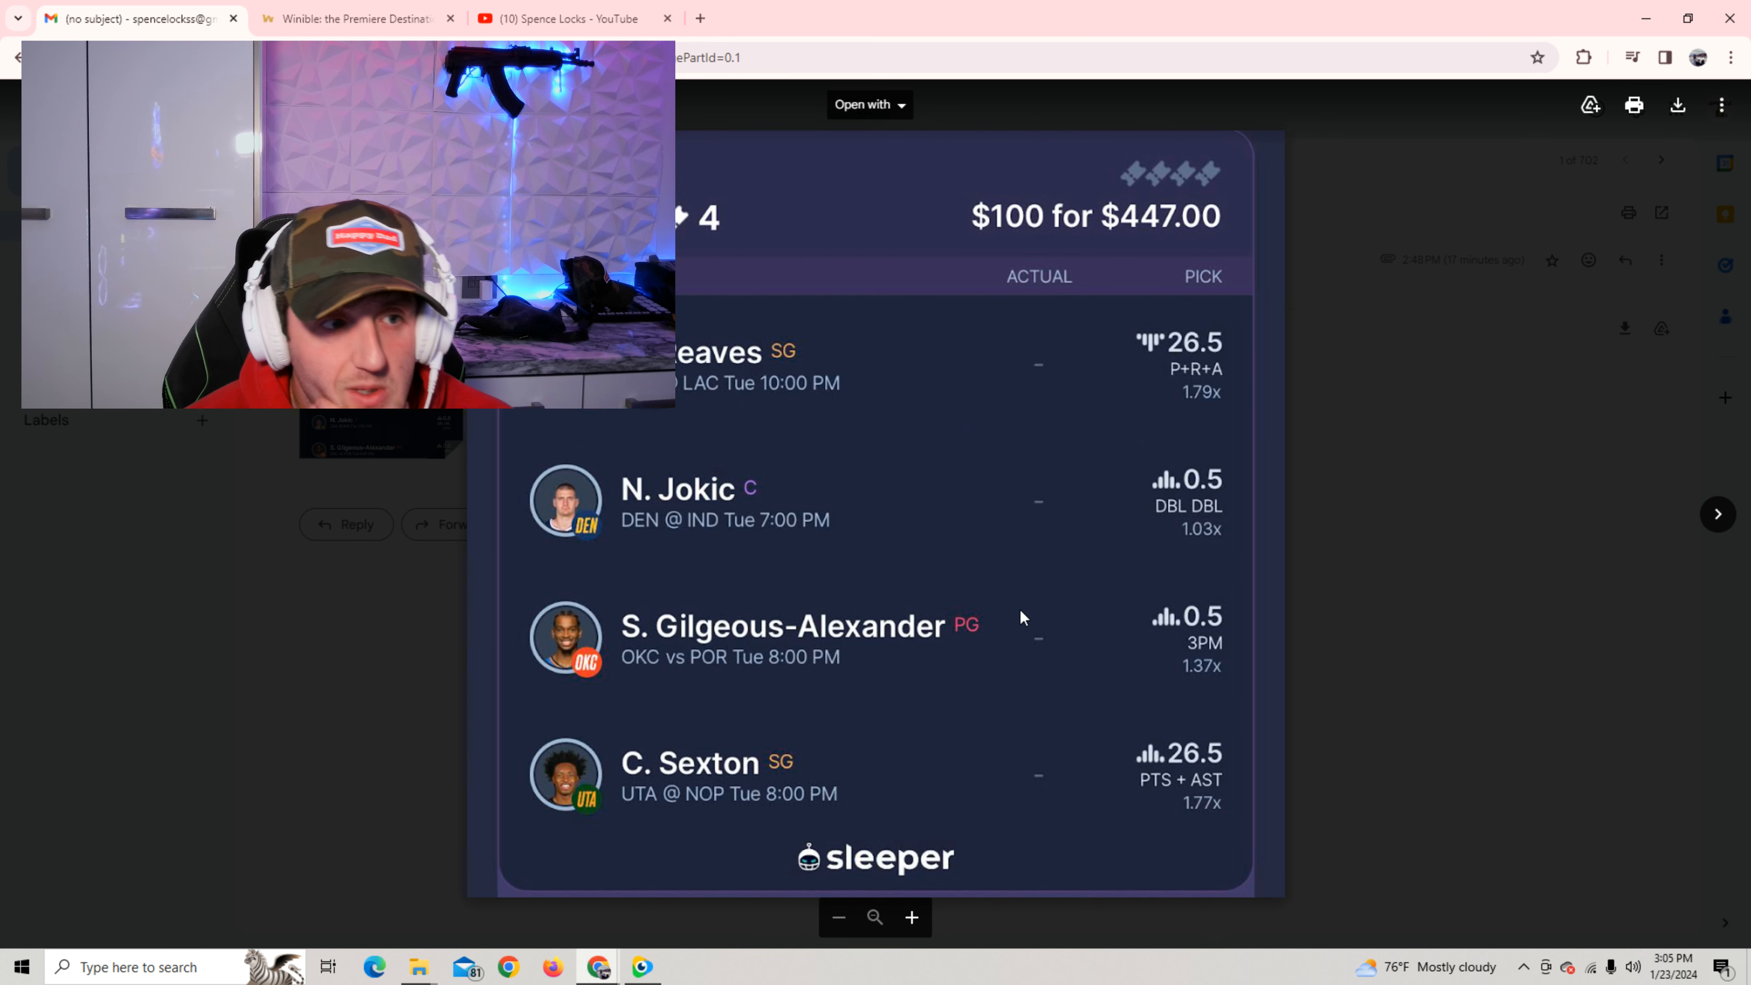
{"action": "mouse_move", "coordinate": [1091, 512]}
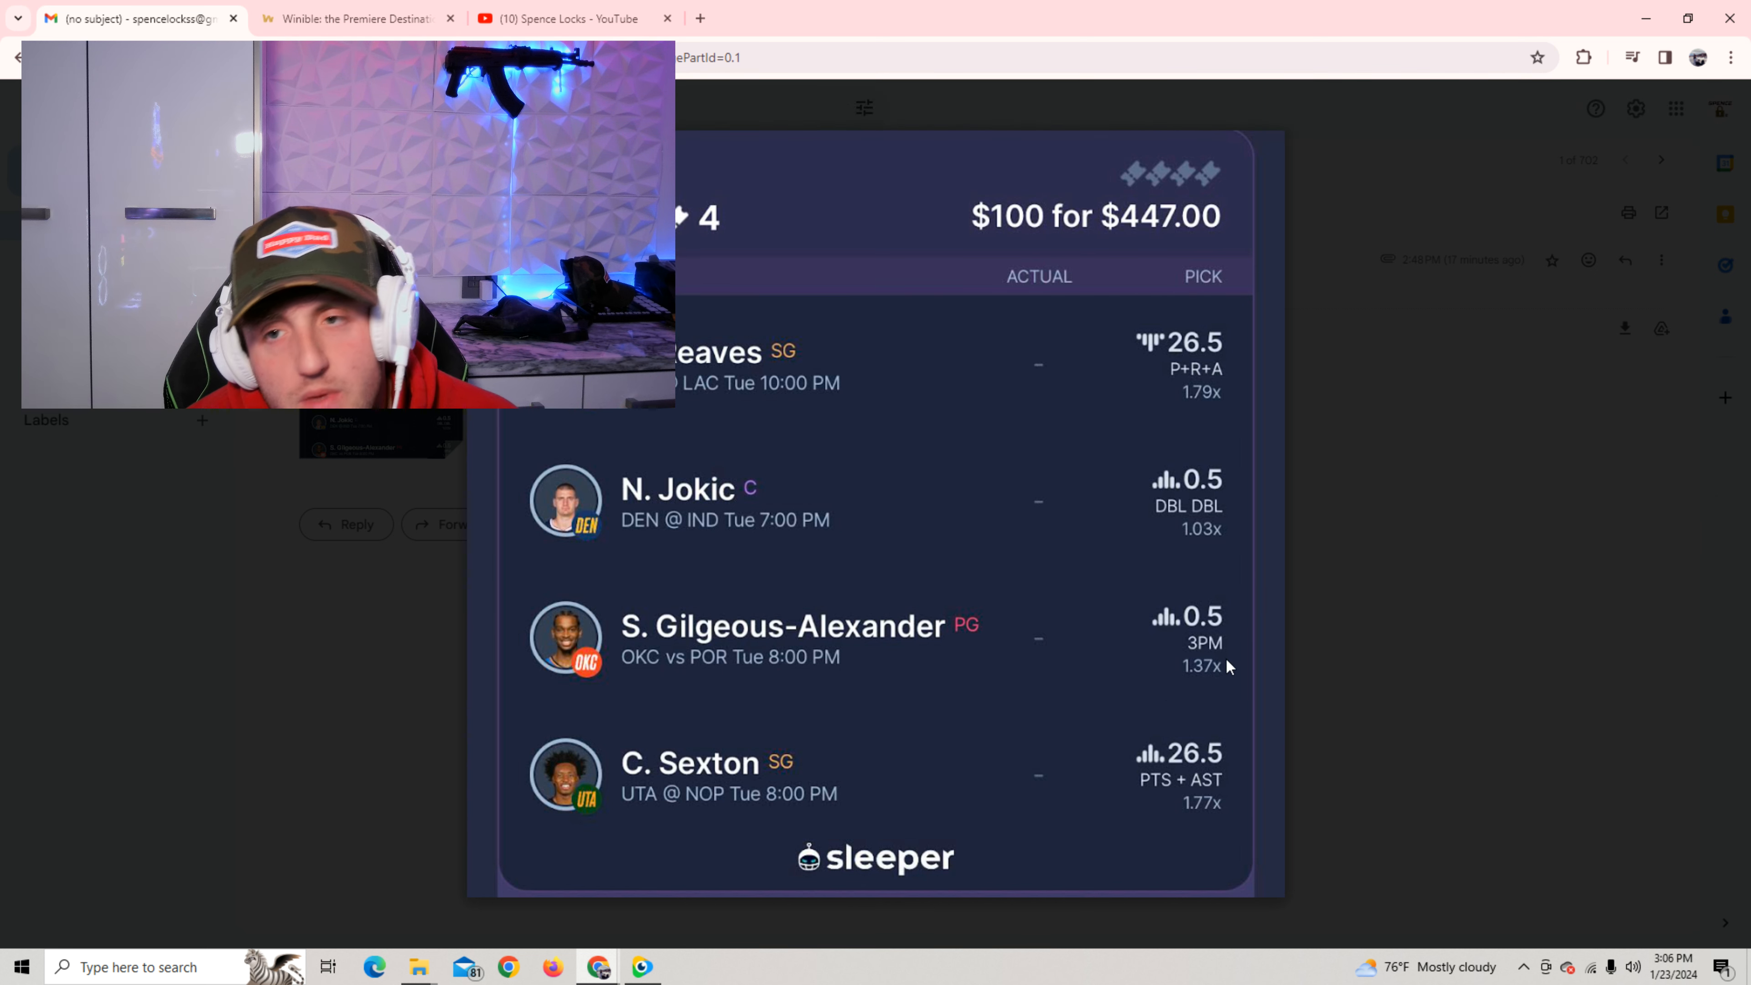
{"action": "mouse_move", "coordinate": [1396, 449]}
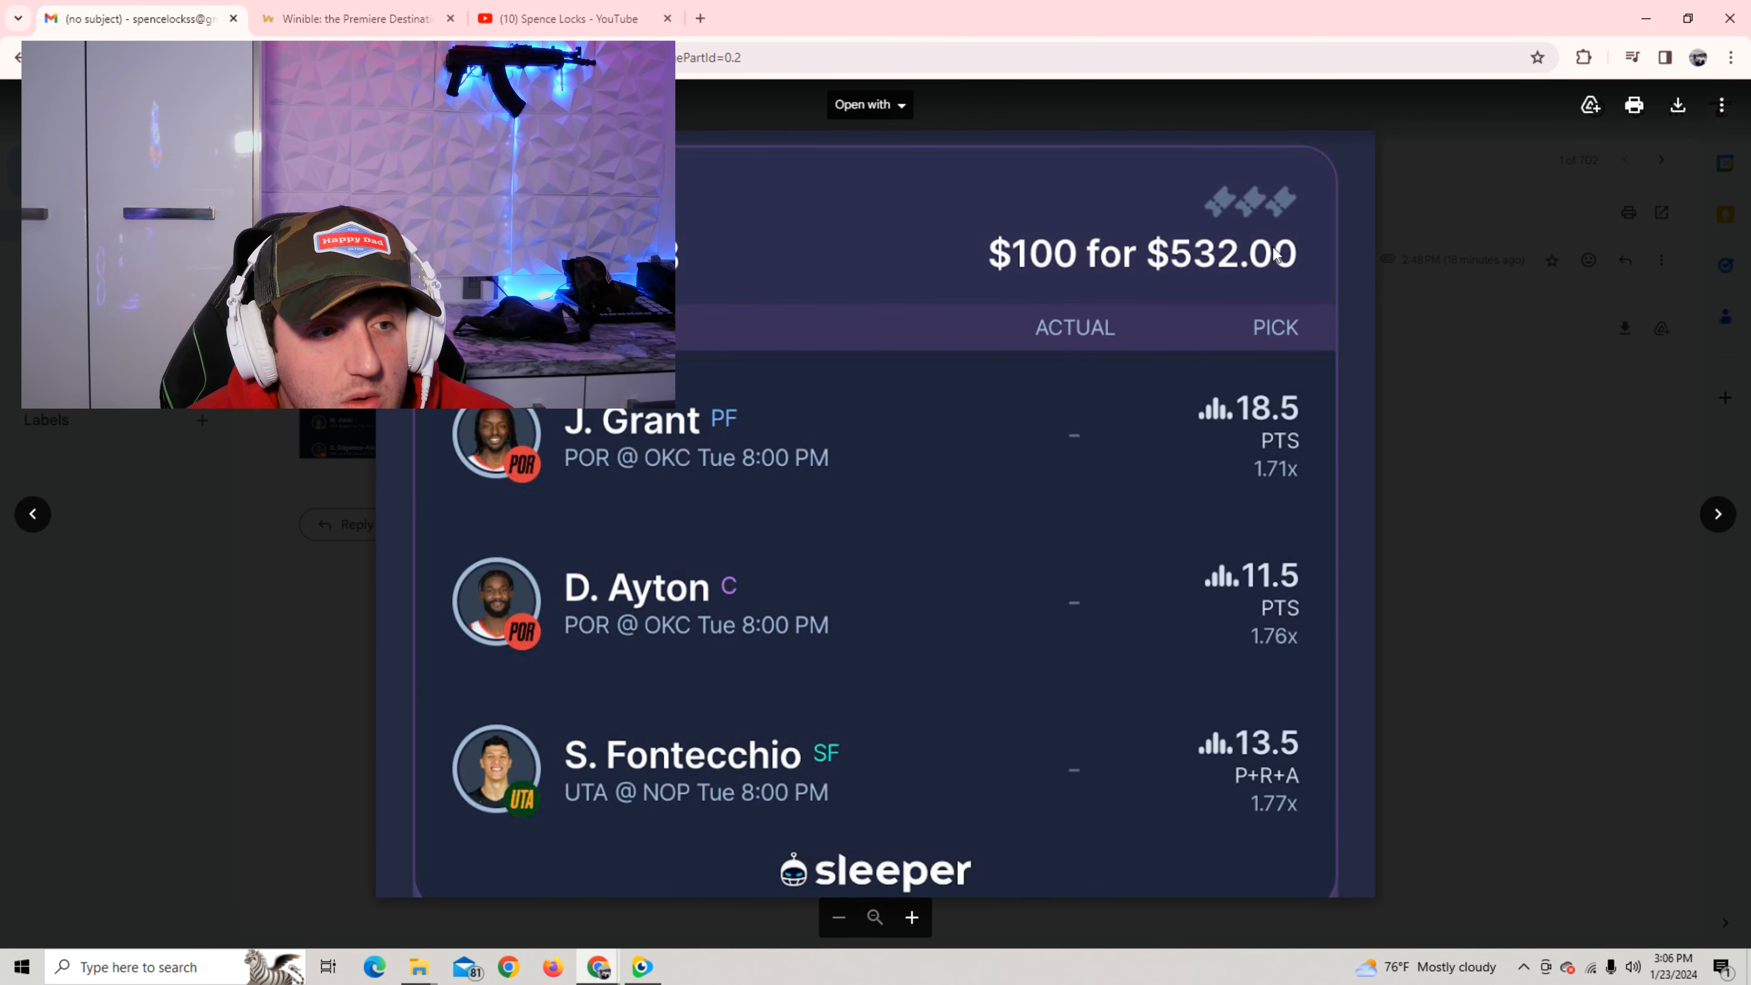
{"action": "mouse_move", "coordinate": [1253, 286]}
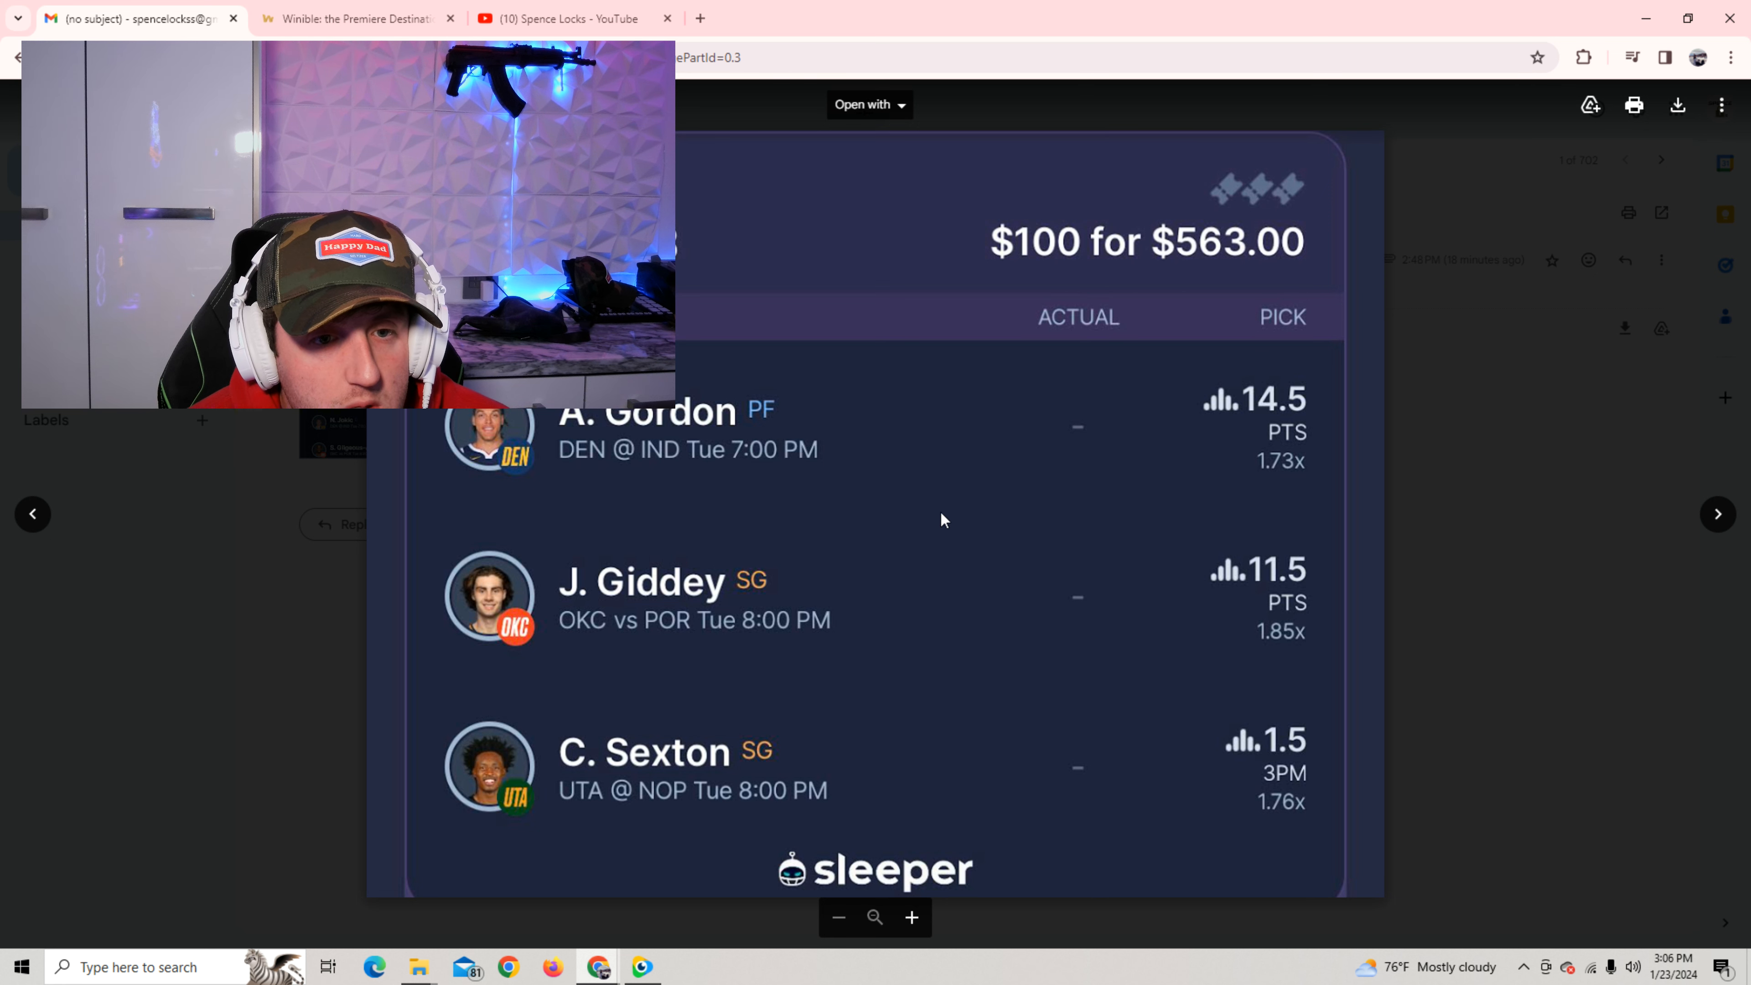
{"action": "mouse_move", "coordinate": [1513, 522]}
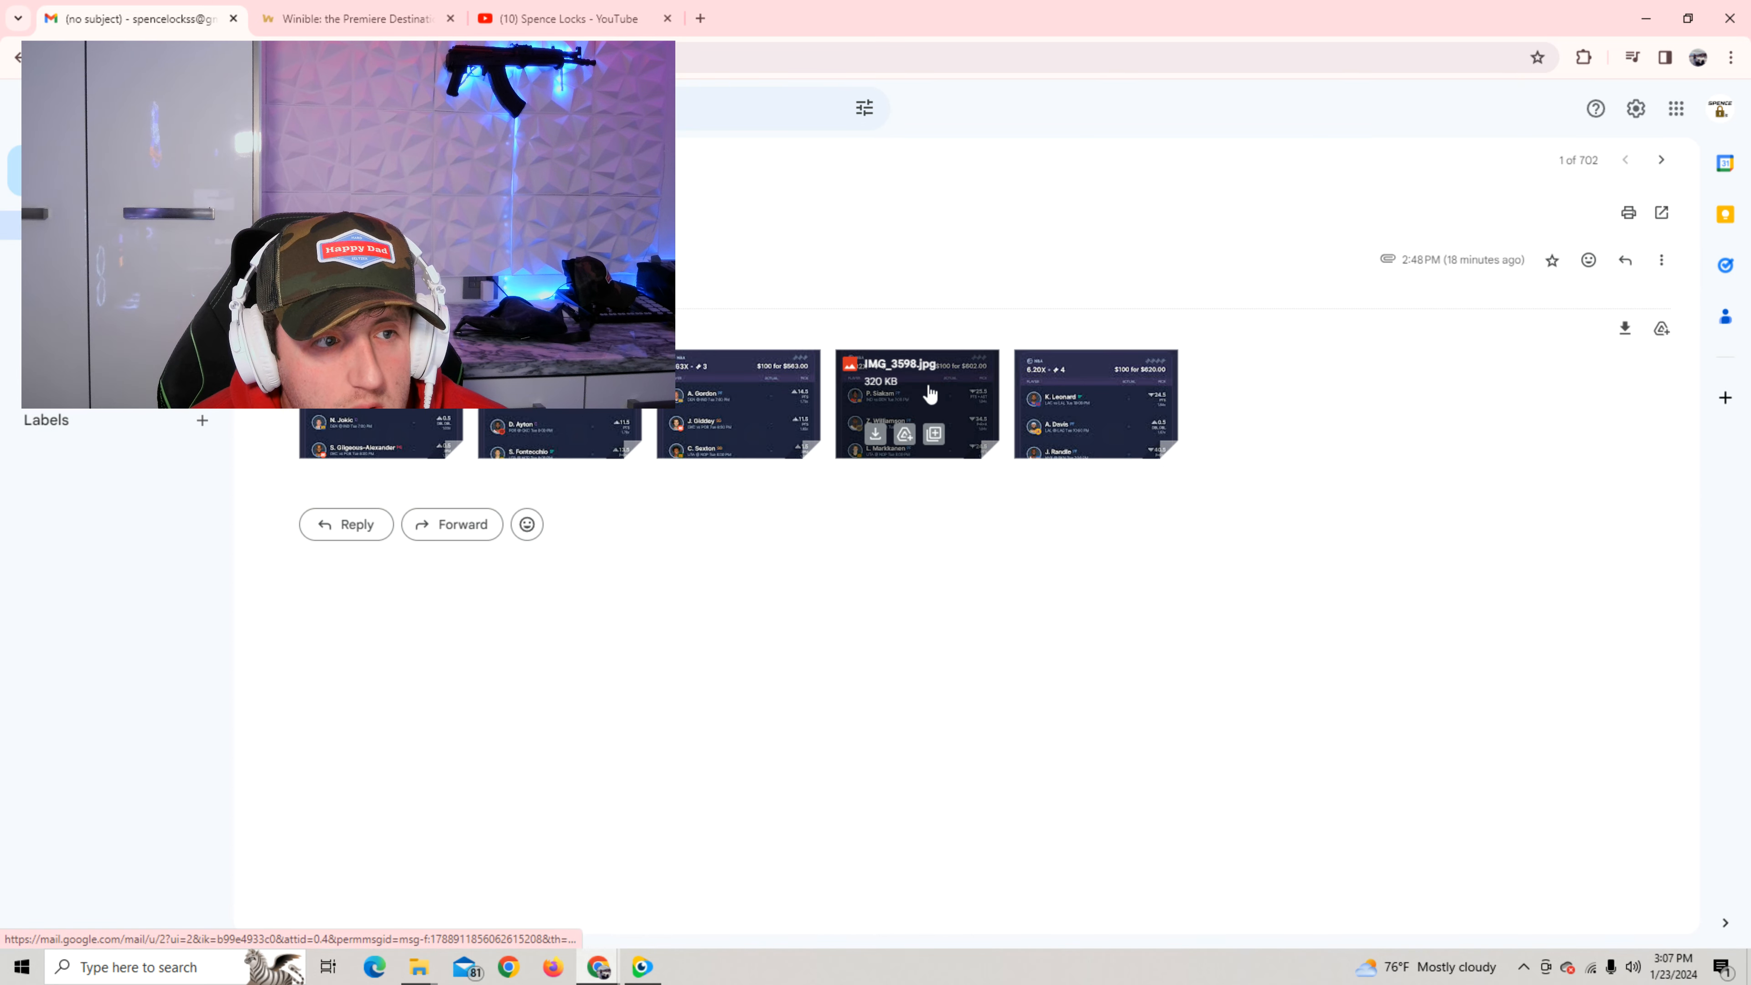
Preview the fourth slip IMG_3598.jpg: Siakam, Williamson and Markkanen, $100 for $602.00
{"action": "left_click", "coordinate": [930, 395]}
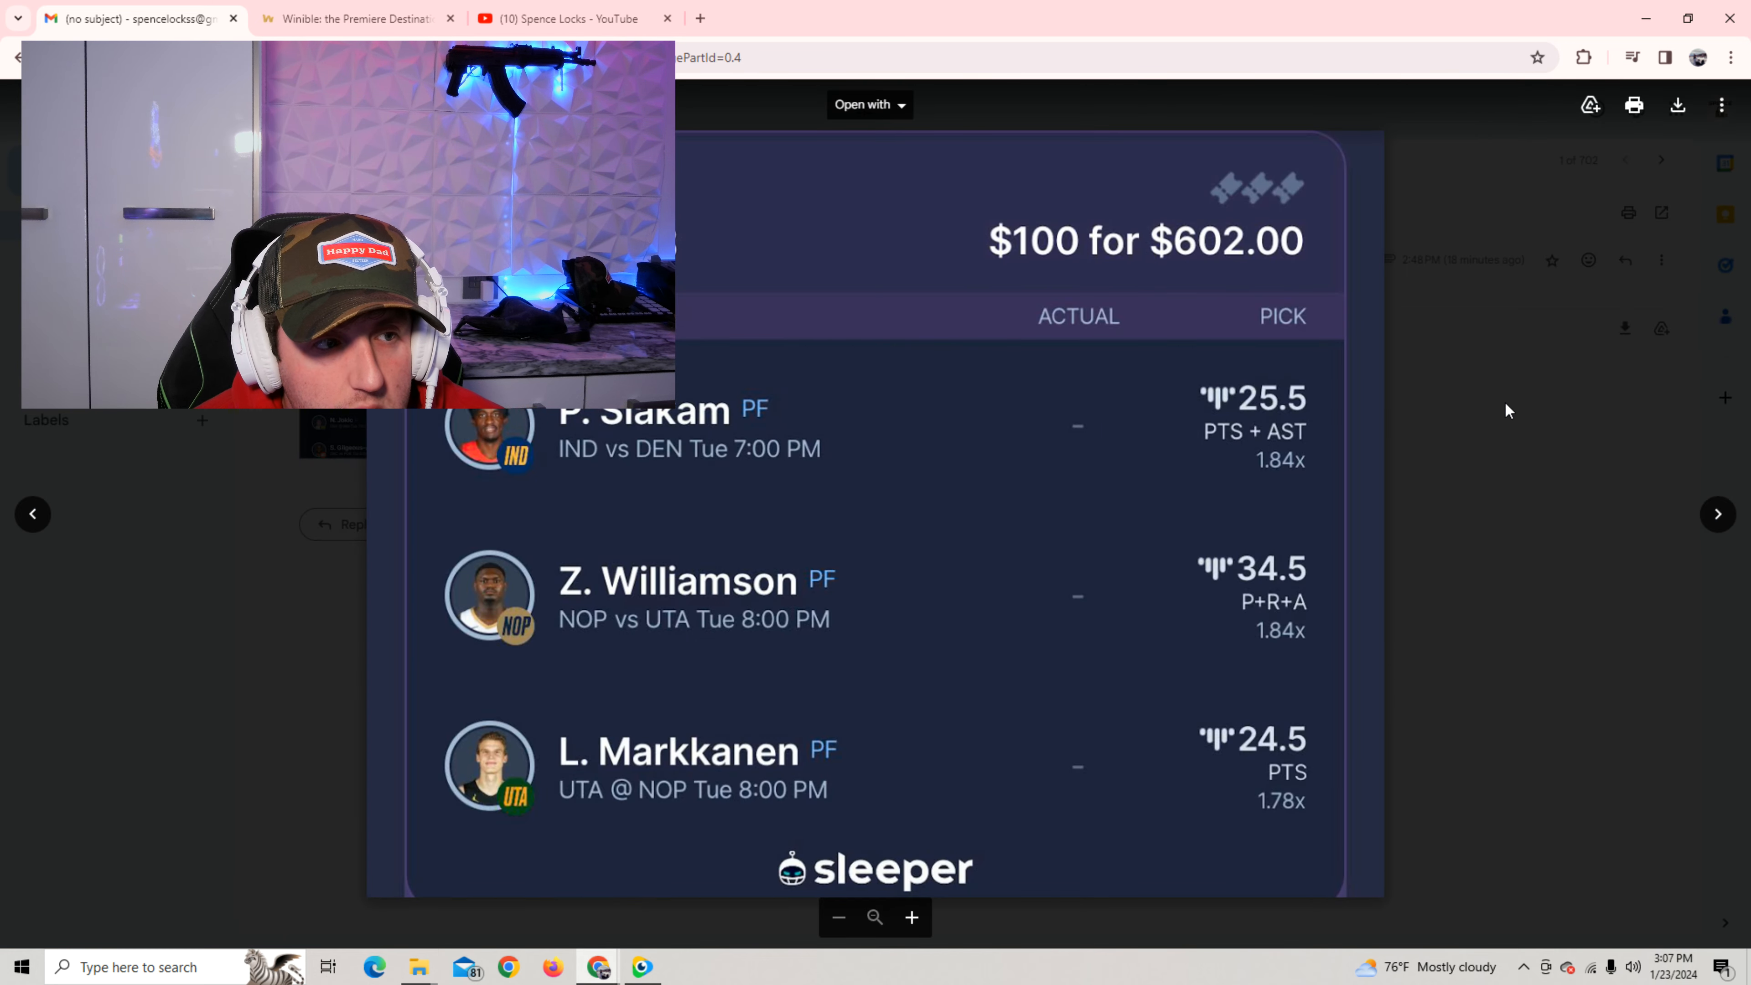
{"action": "mouse_move", "coordinate": [1034, 445]}
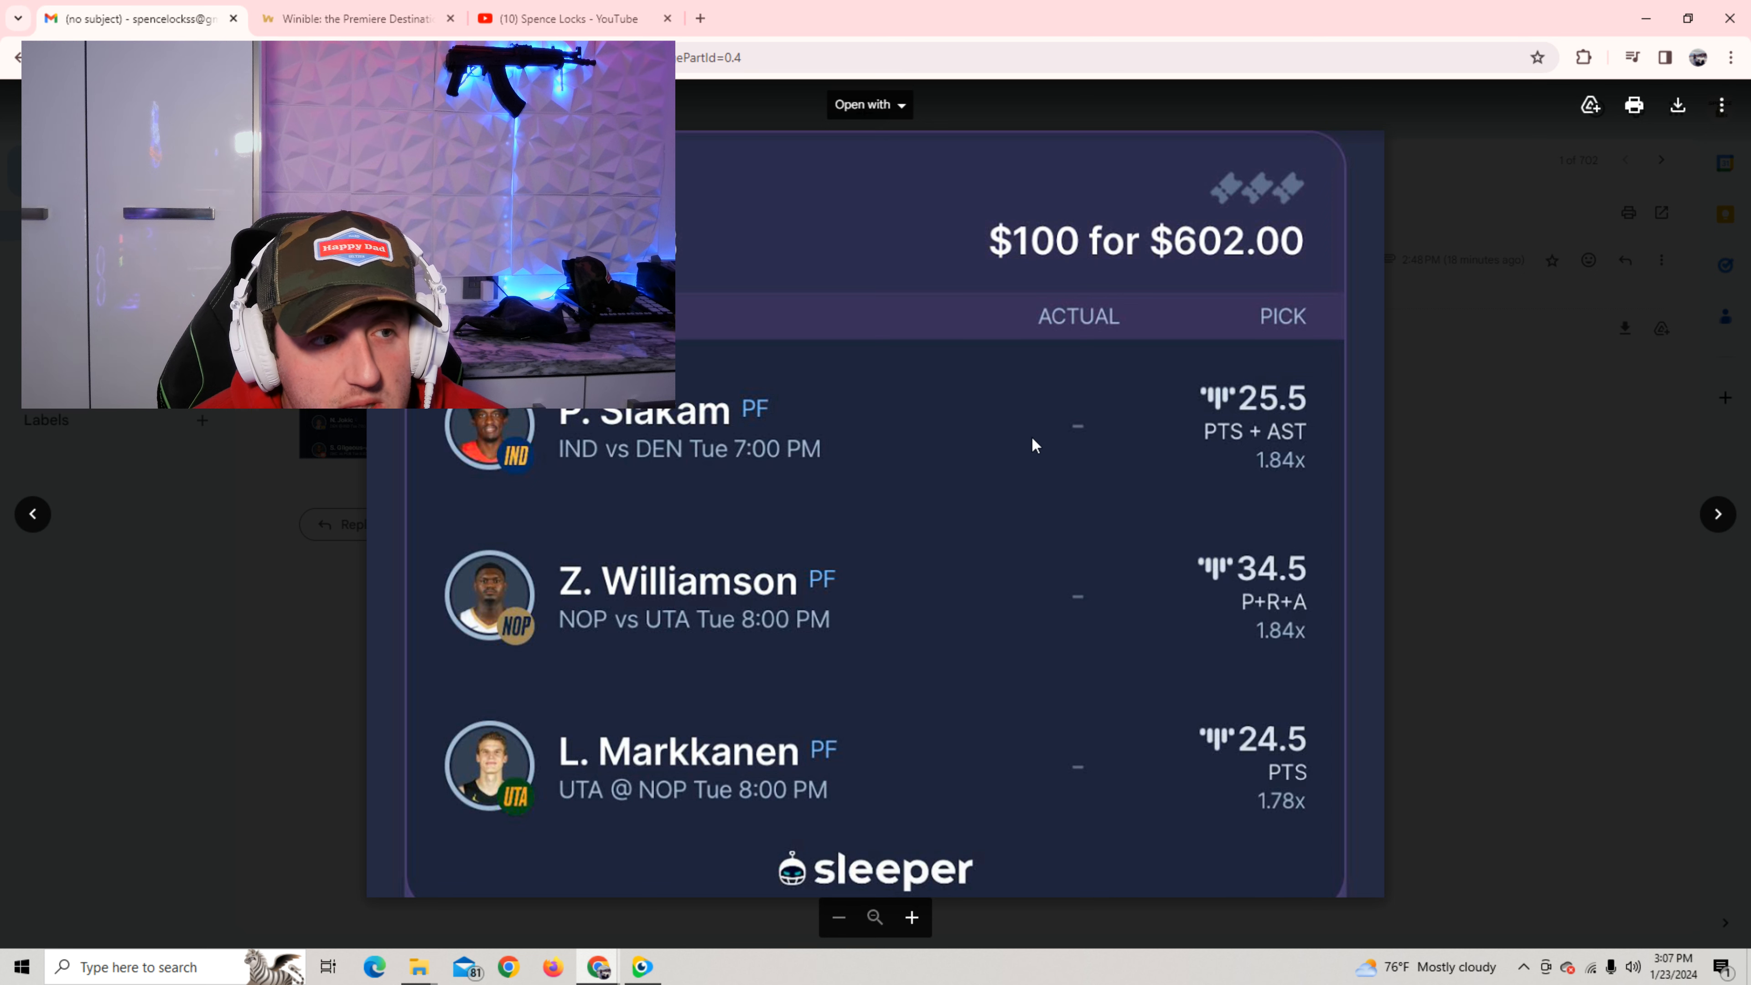
{"action": "mouse_move", "coordinate": [894, 432]}
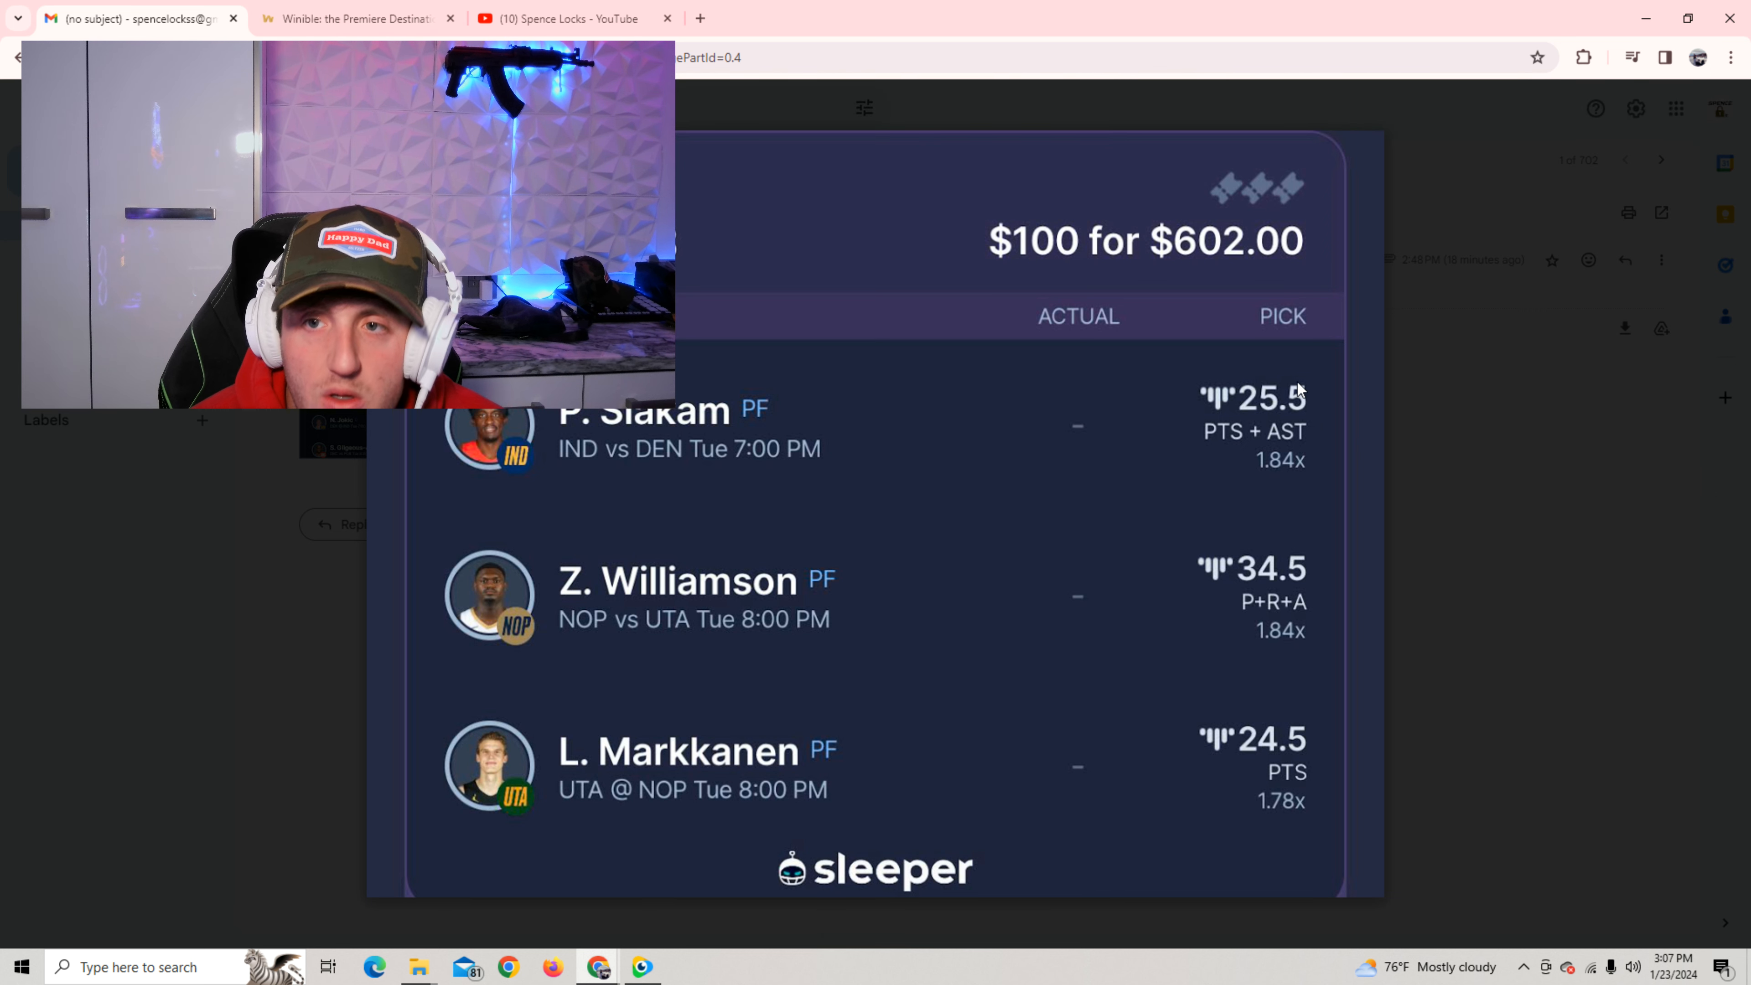
{"action": "mouse_move", "coordinate": [1188, 535]}
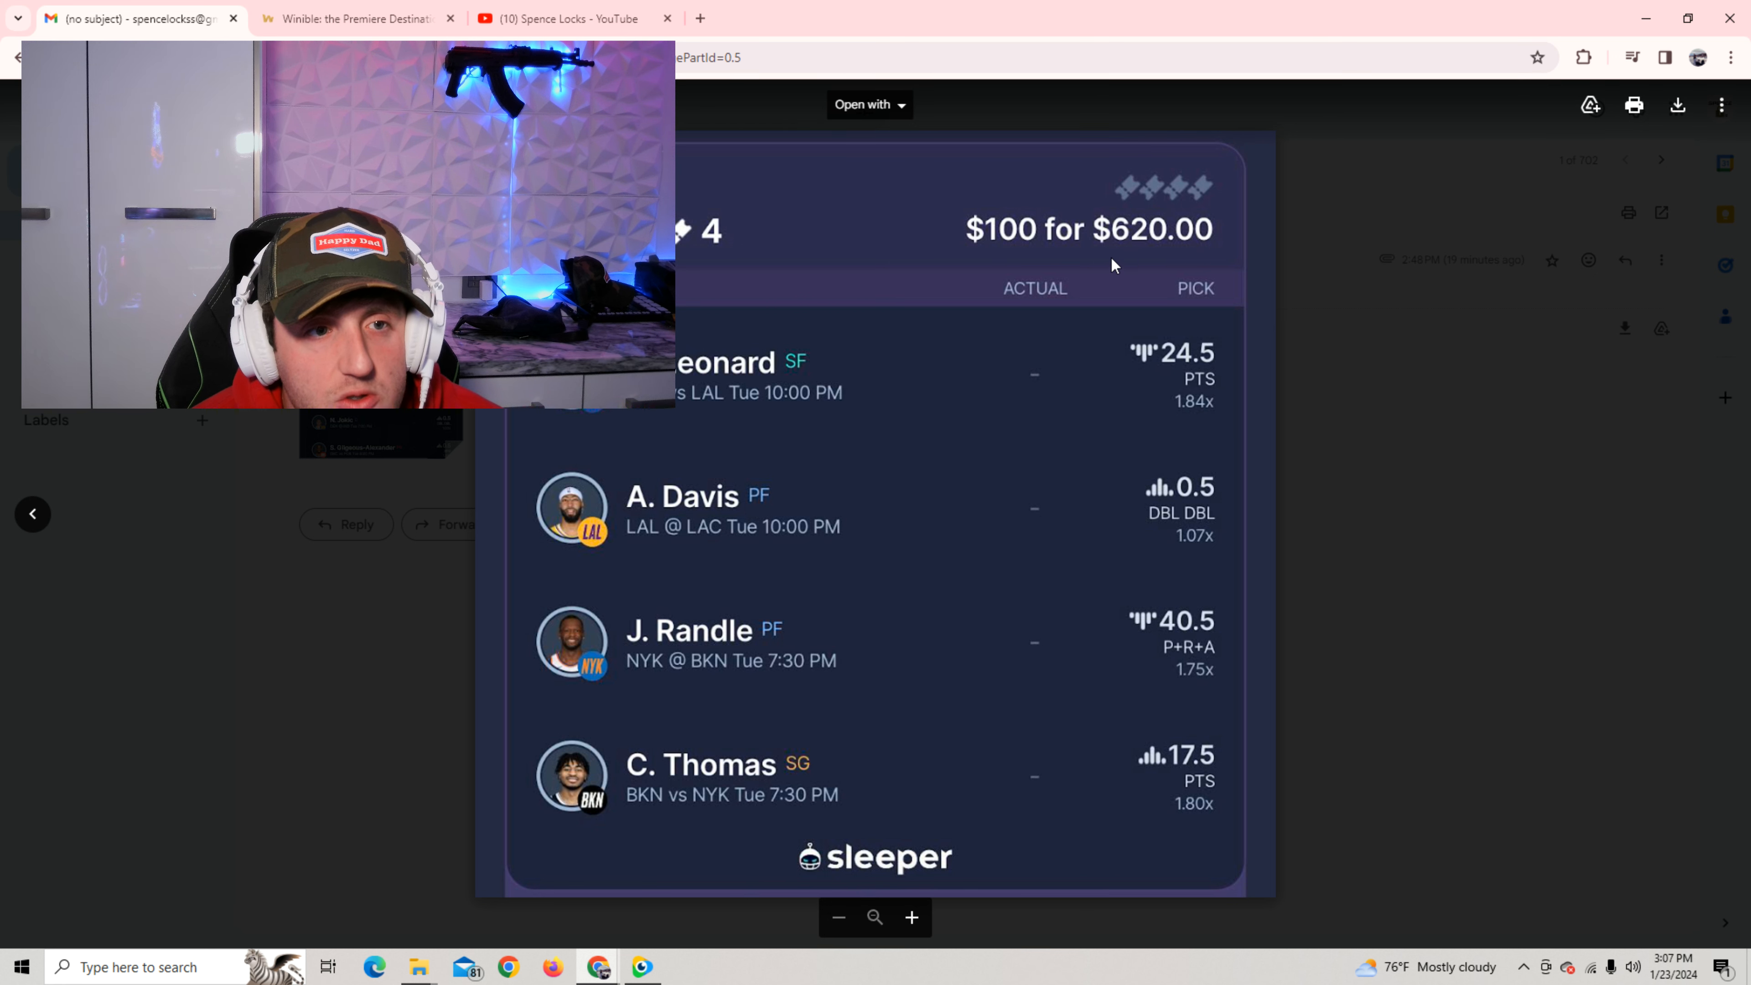
{"action": "mouse_move", "coordinate": [1312, 422]}
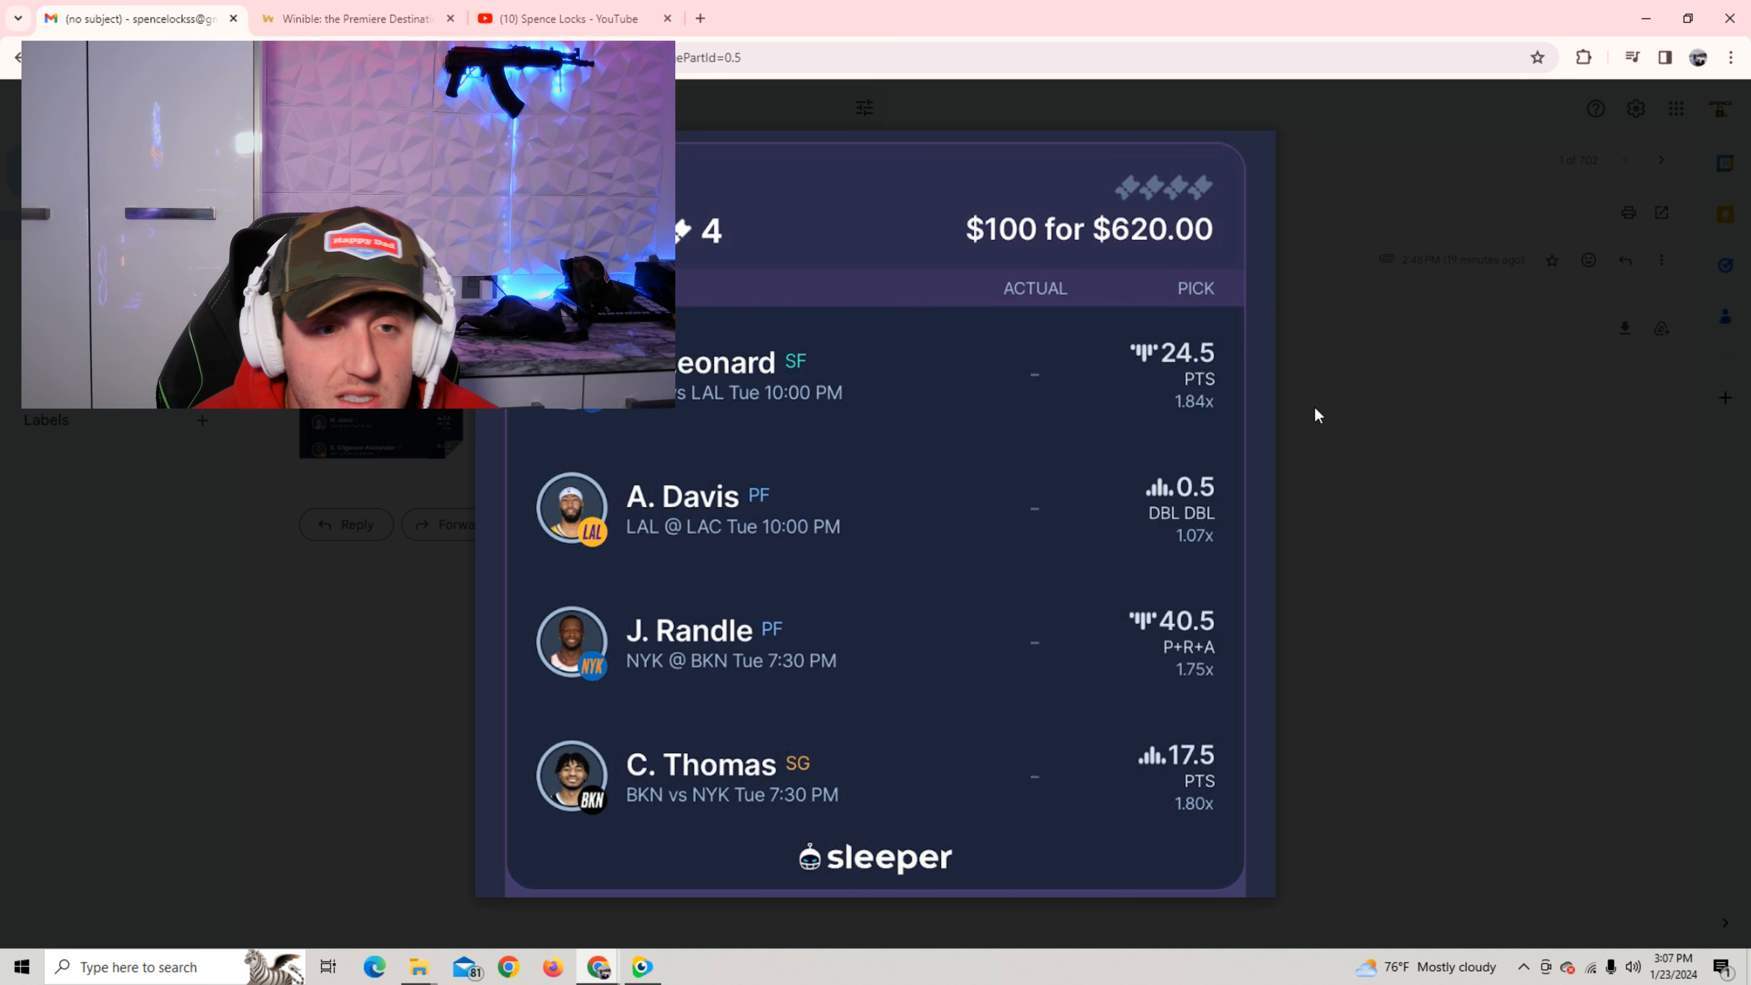
{"action": "mouse_move", "coordinate": [1306, 425]}
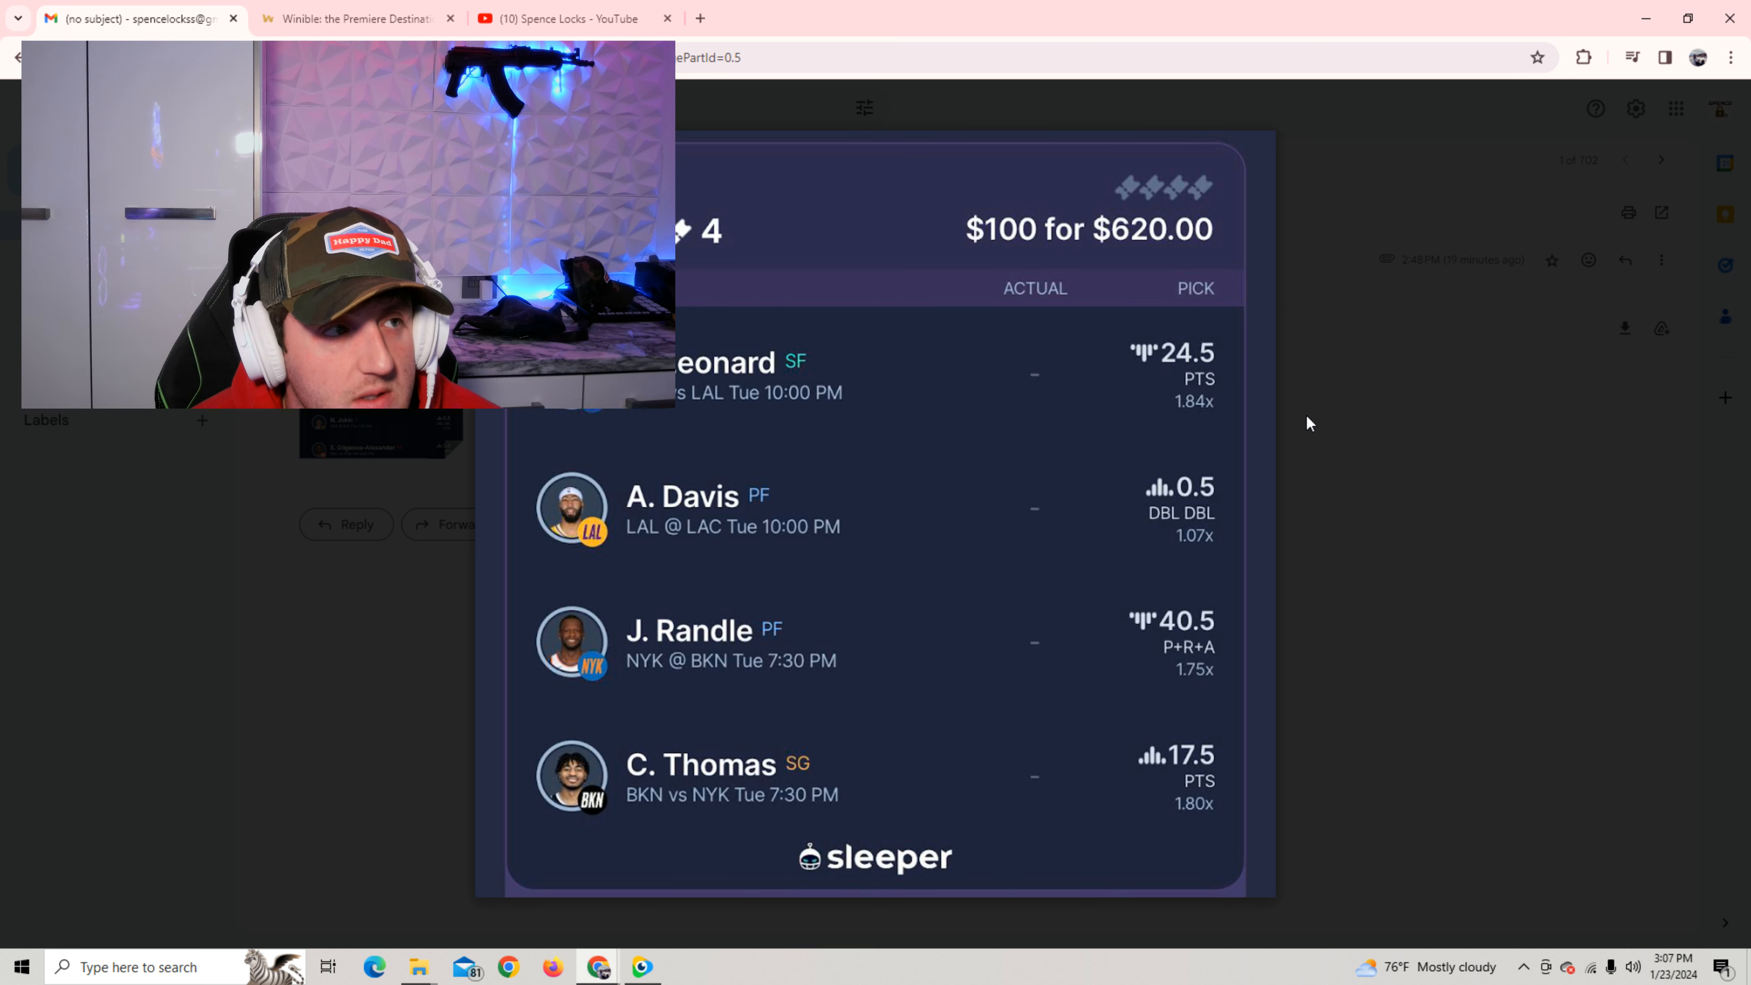